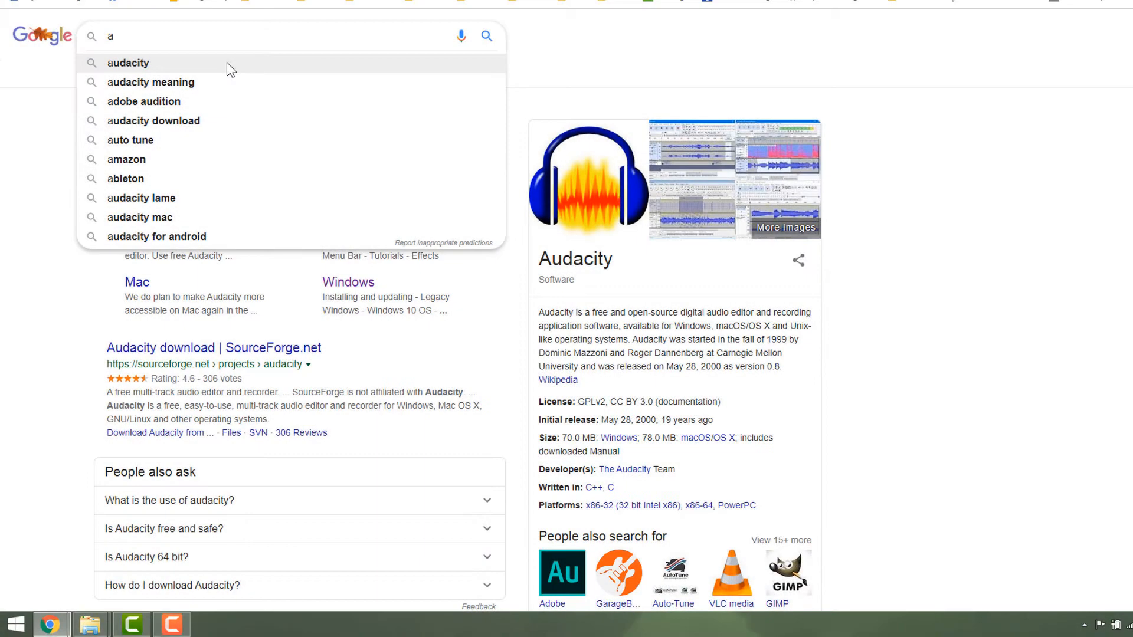
Search Google for audacity and follow audacityteam.org to the Windows 2.3.2 installer link on FossHub.
click(128, 62)
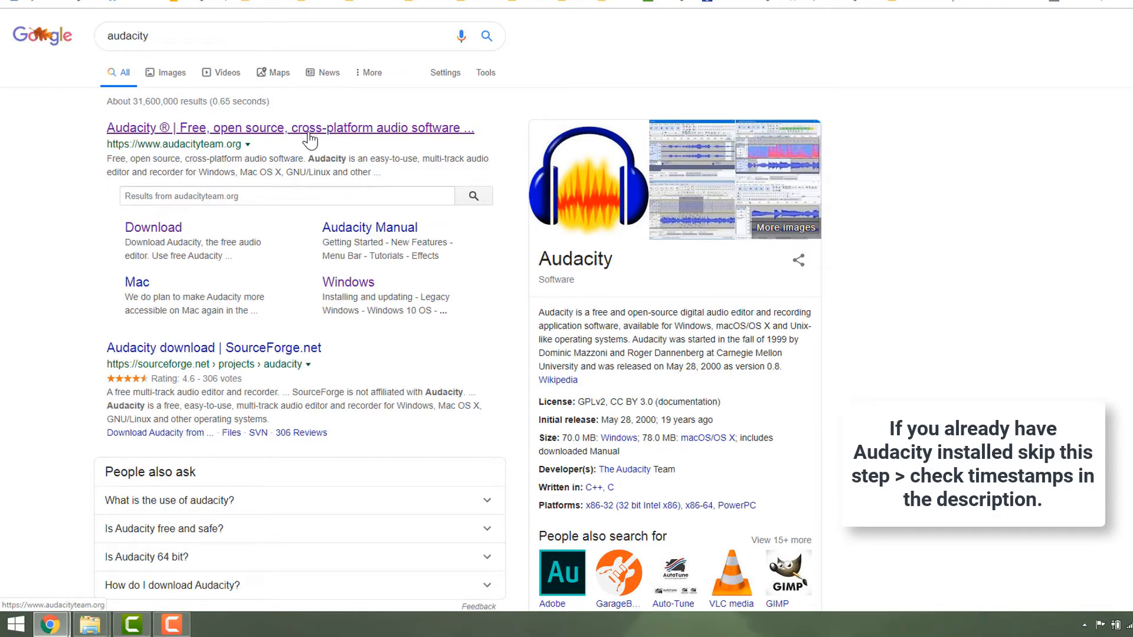
click(289, 128)
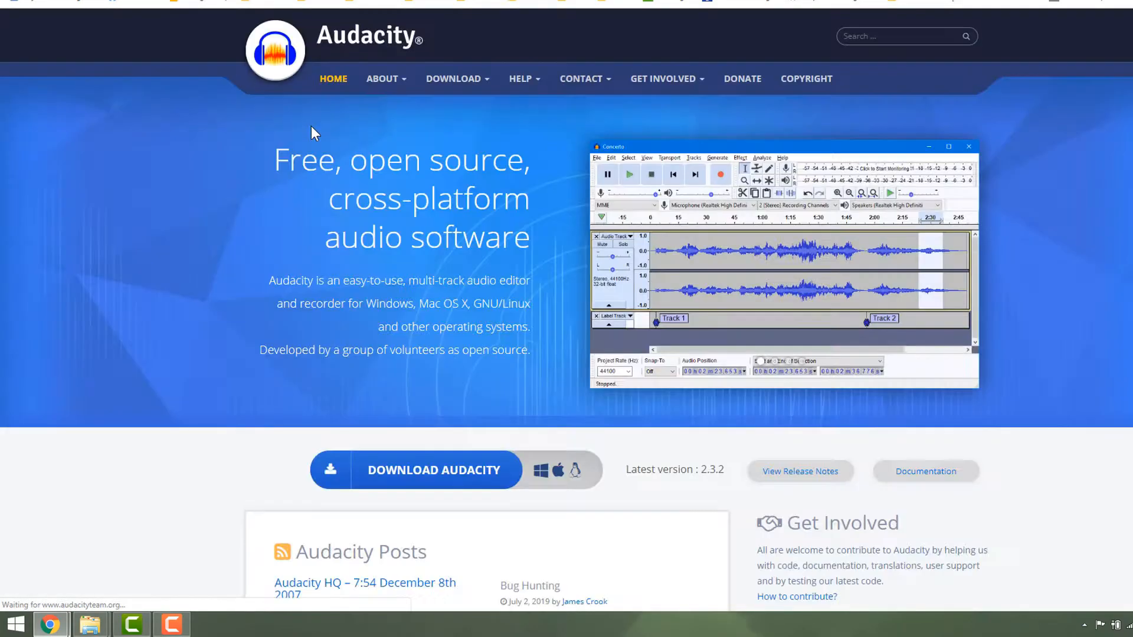
scroll(down, 3)
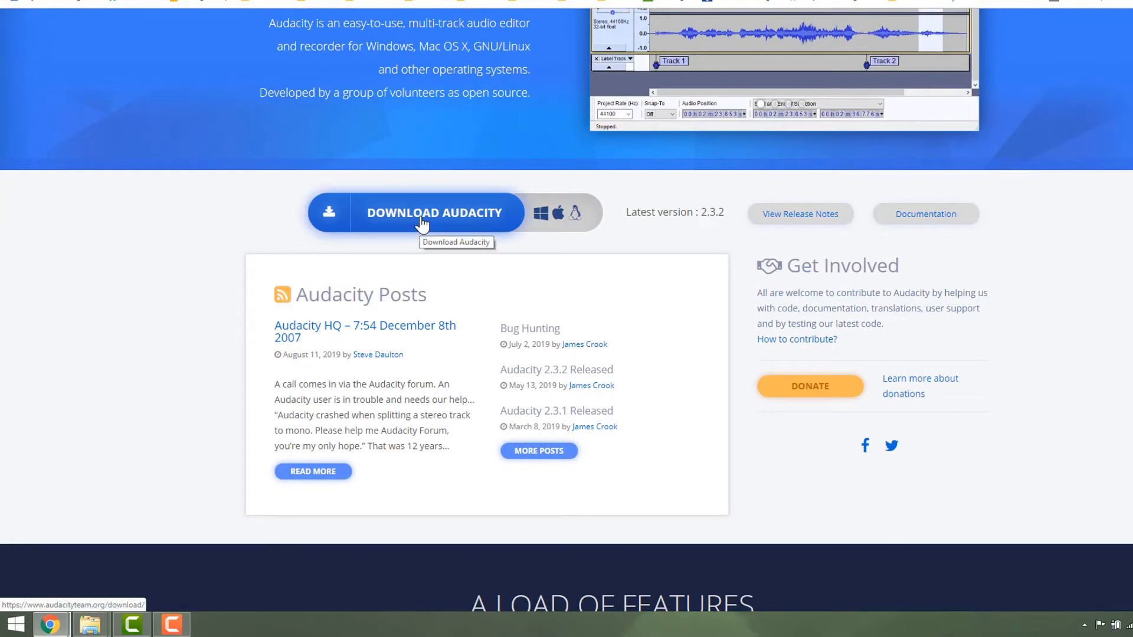
click(435, 212)
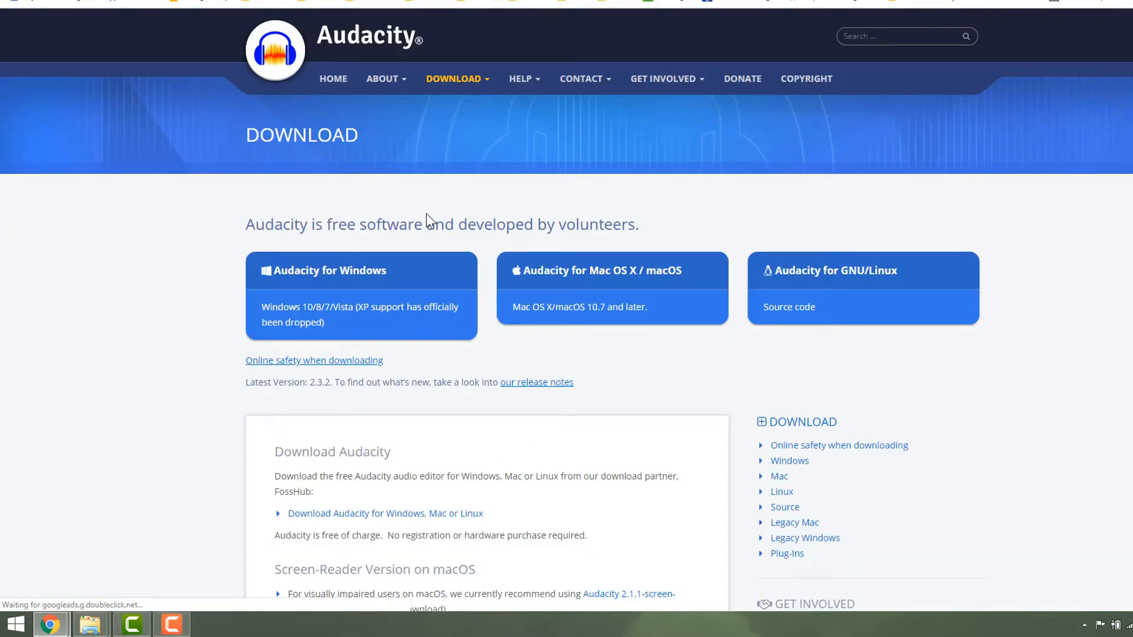
scroll(down, 3)
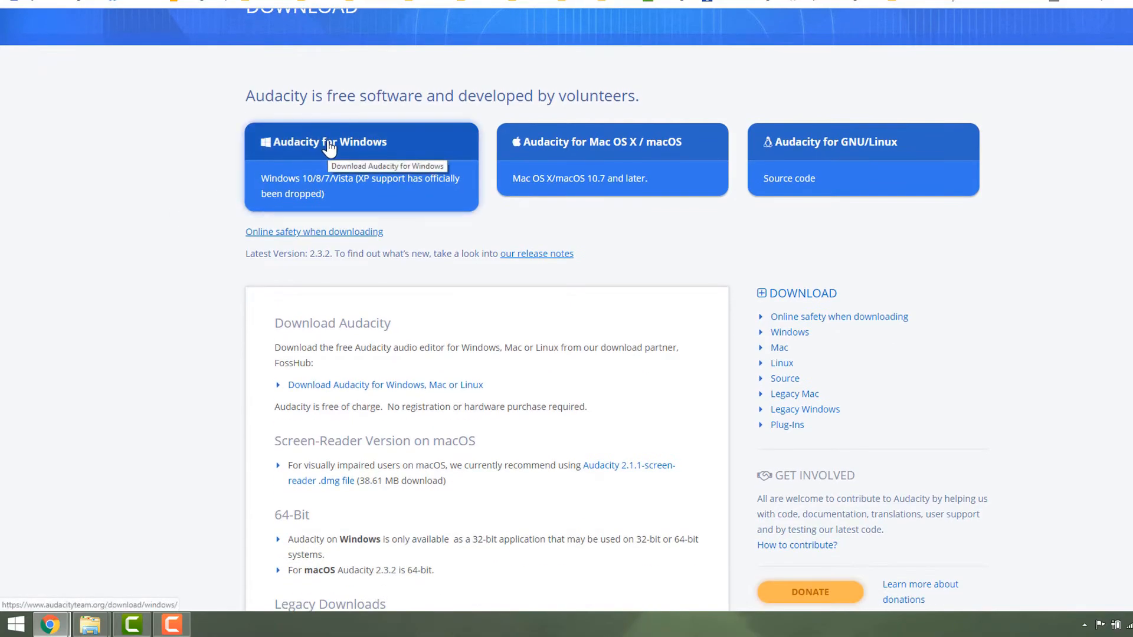
click(330, 141)
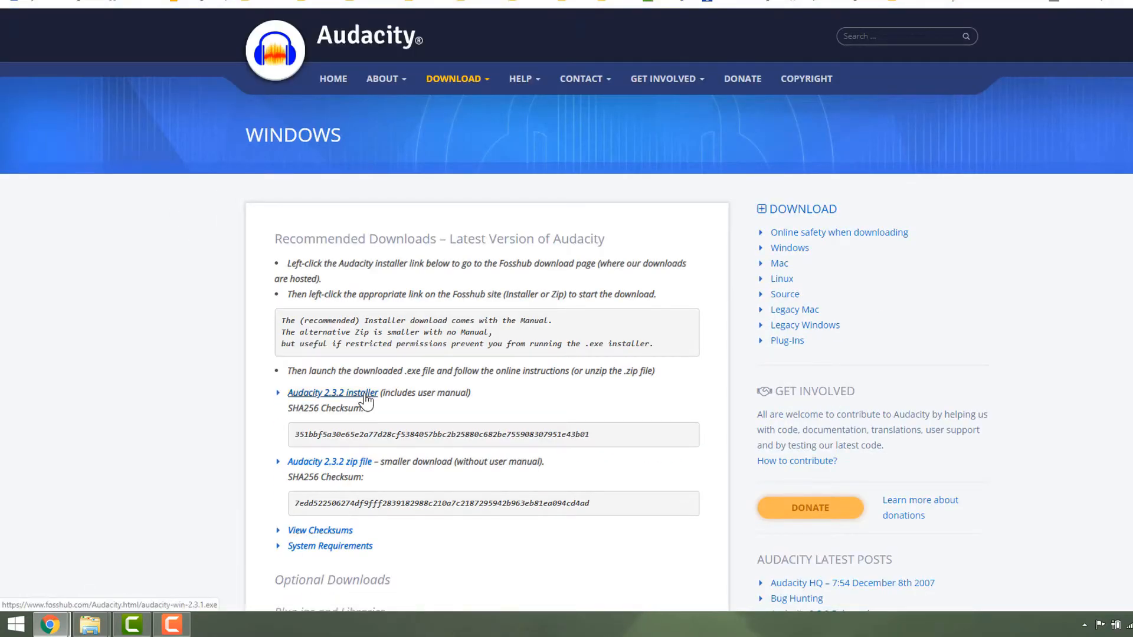
click(332, 393)
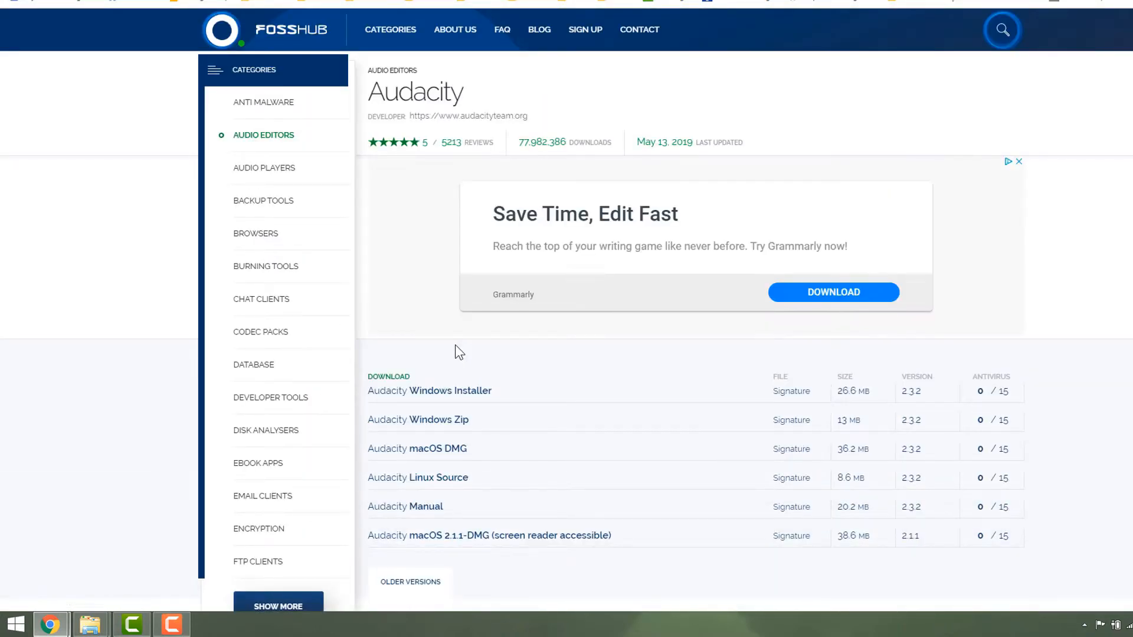
Download the Audacity Windows installer .exe and install Audacity with English as the setup language.
click(429, 390)
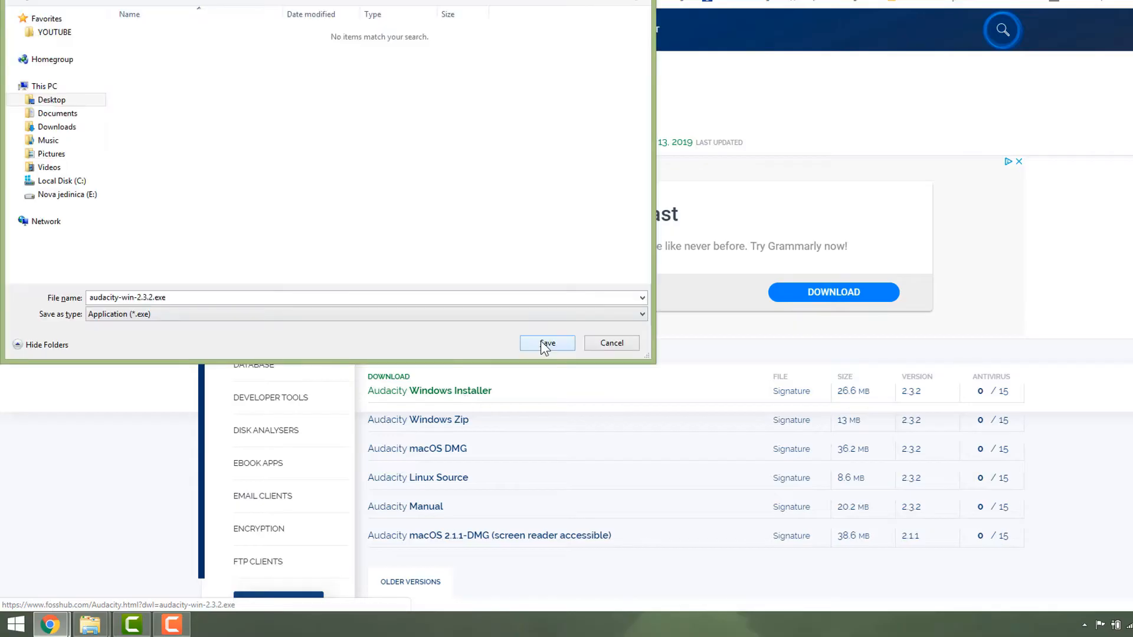
click(547, 342)
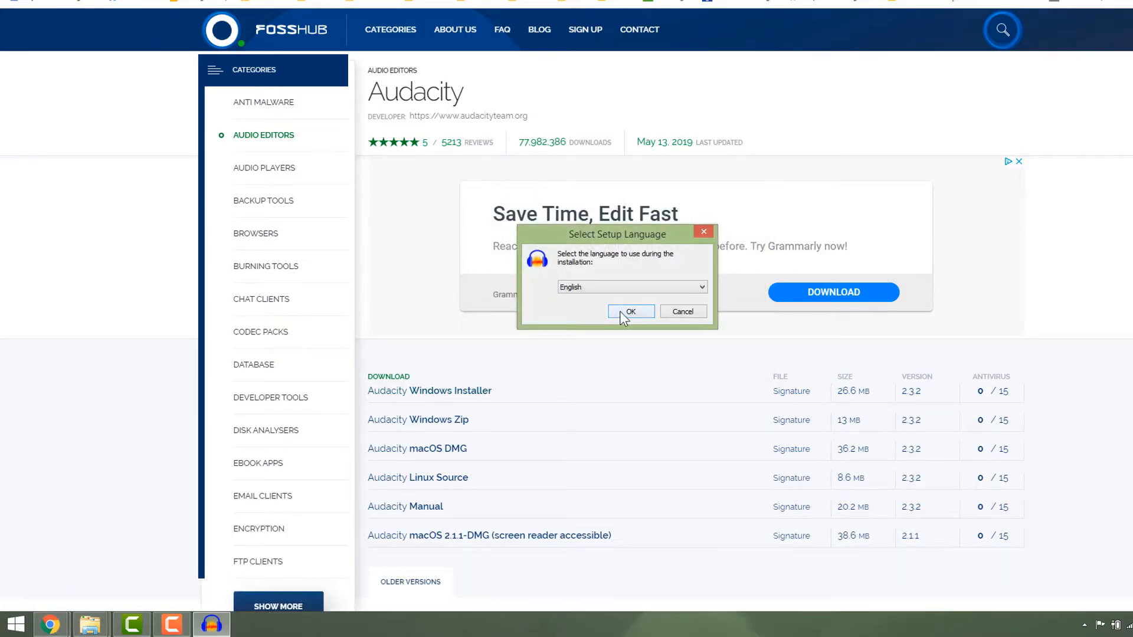
click(630, 312)
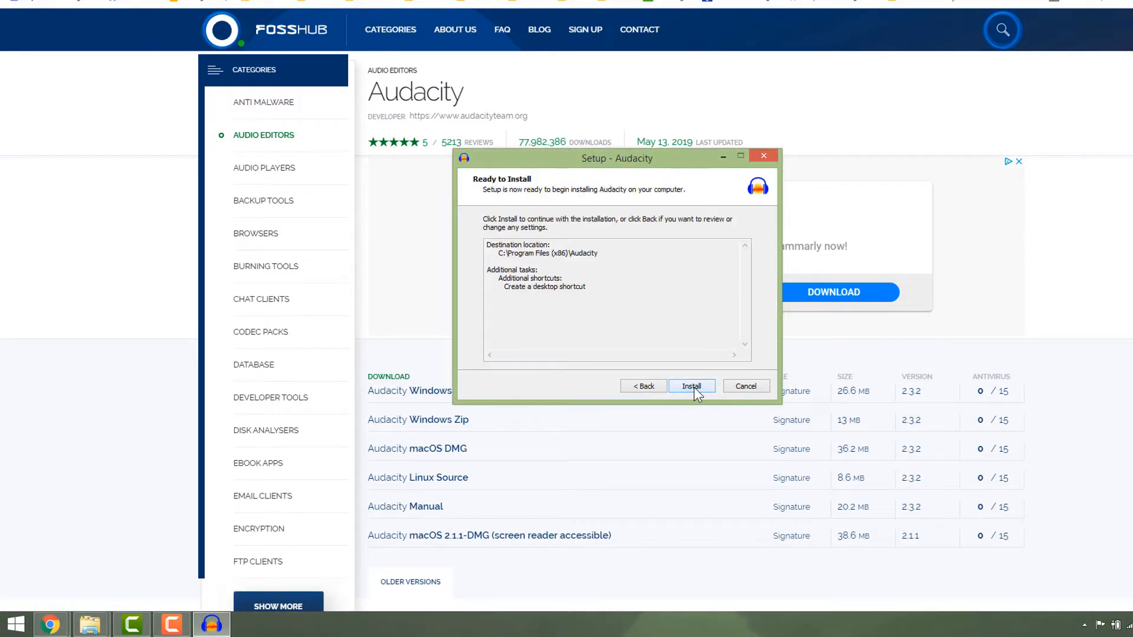
click(690, 386)
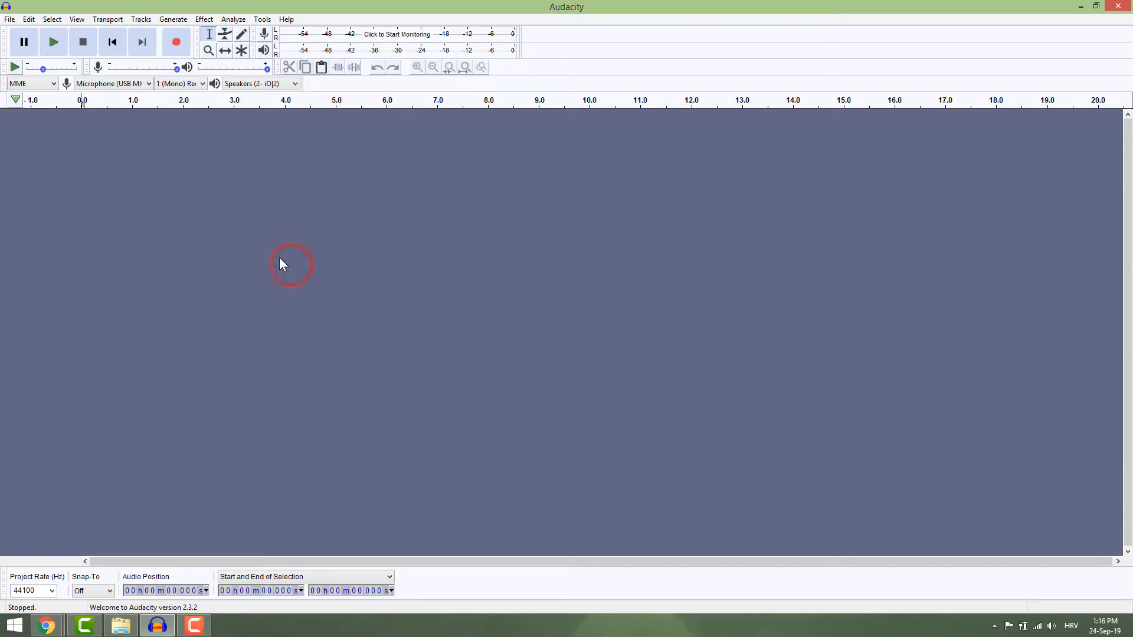
Save the empty project under the name 'Project 1' using Save Project As.
click(9, 19)
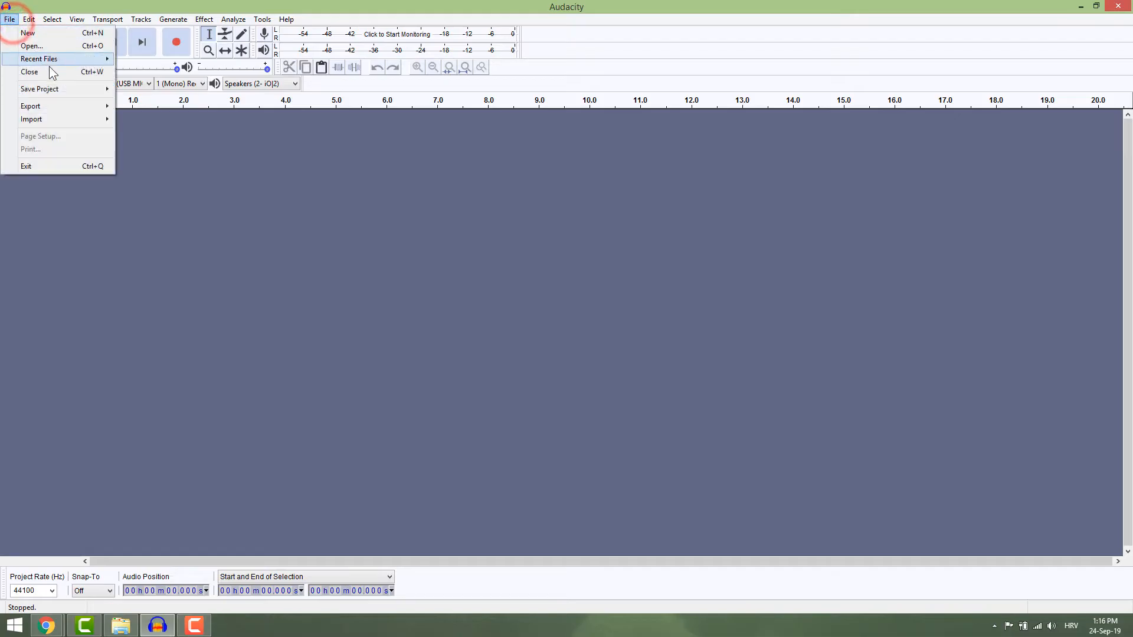
click(39, 89)
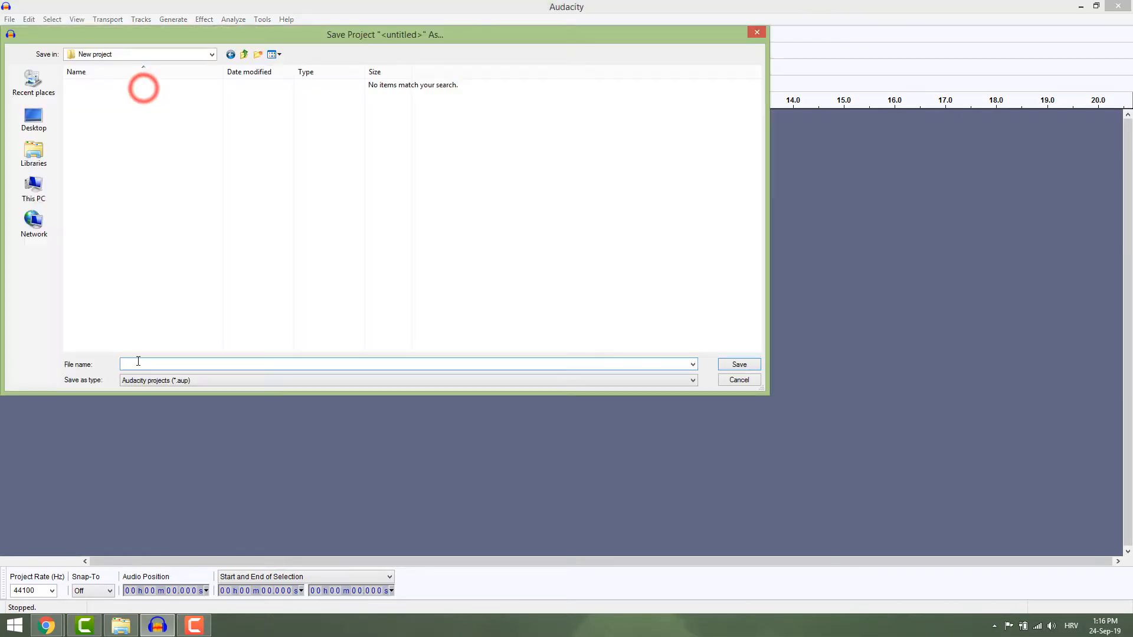
text(Project 1)
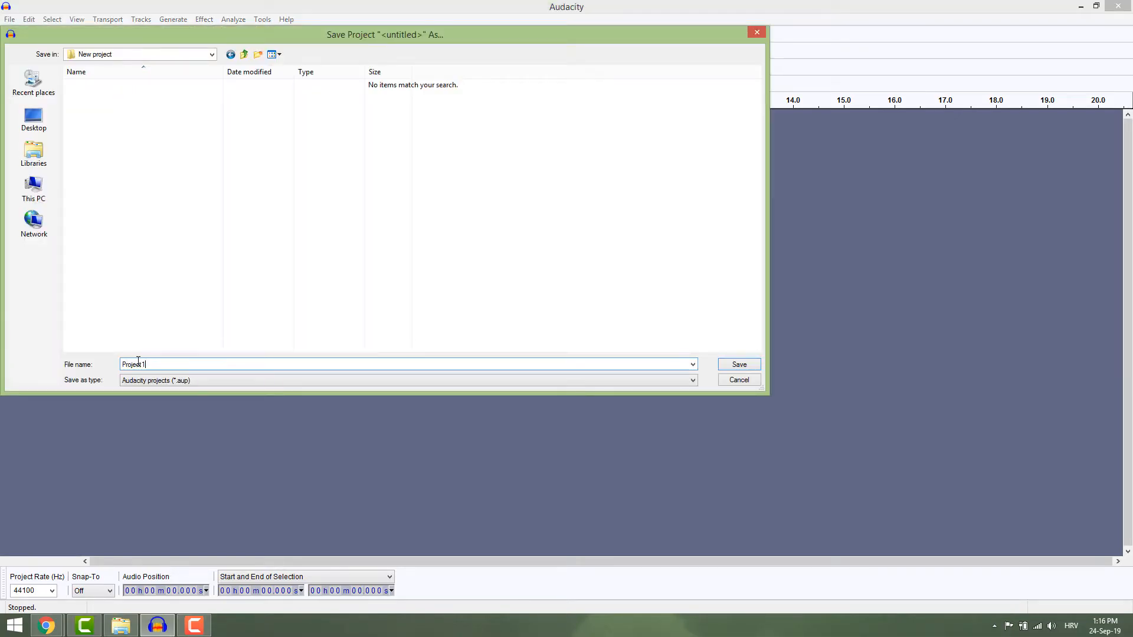
click(739, 364)
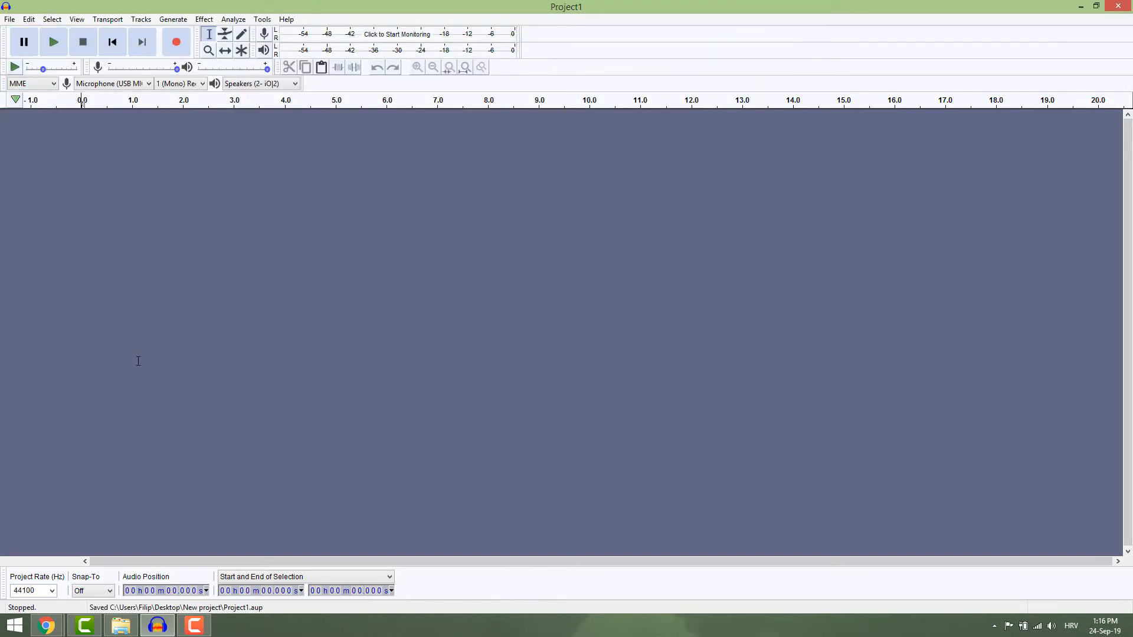
Download the For R & S track from the YouTube Audio Library free music list.
click(46, 625)
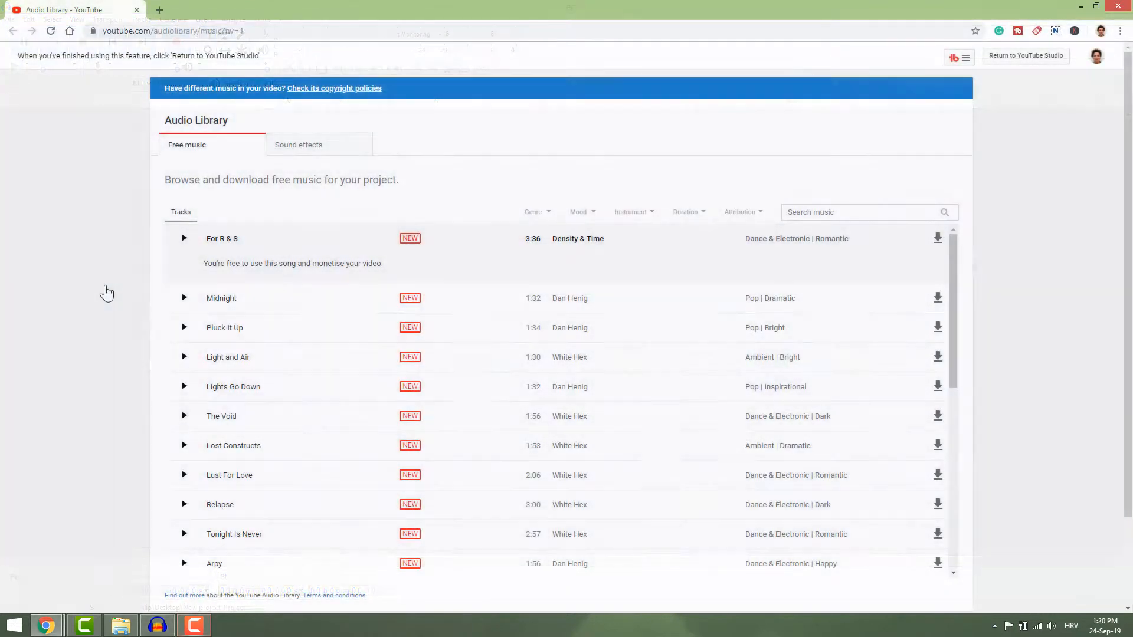
mouse_move(938, 239)
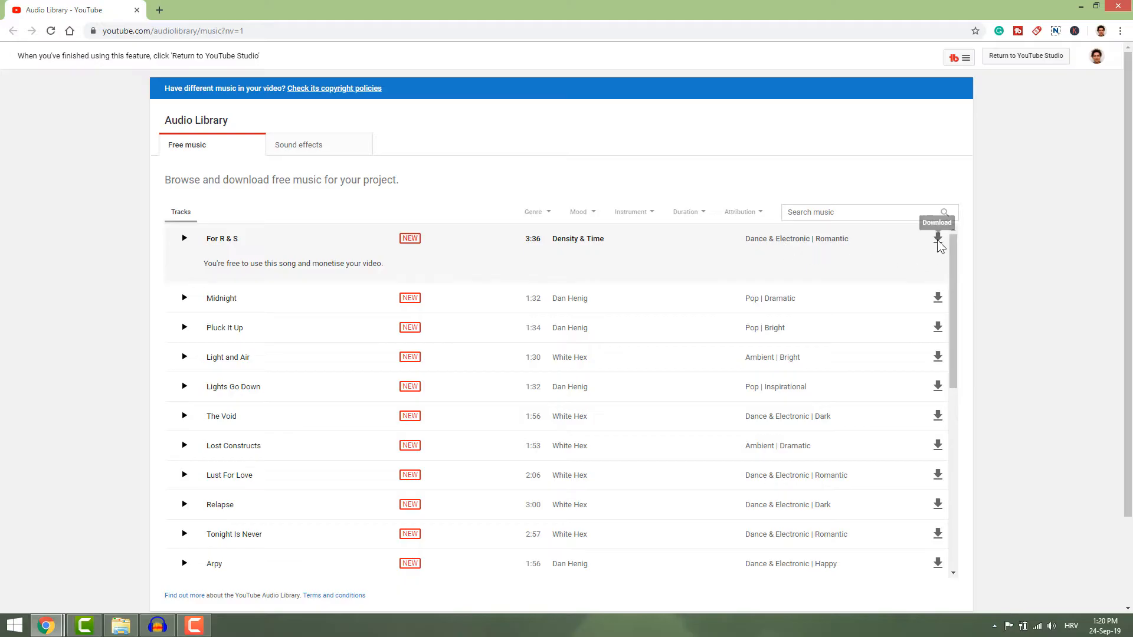
click(937, 239)
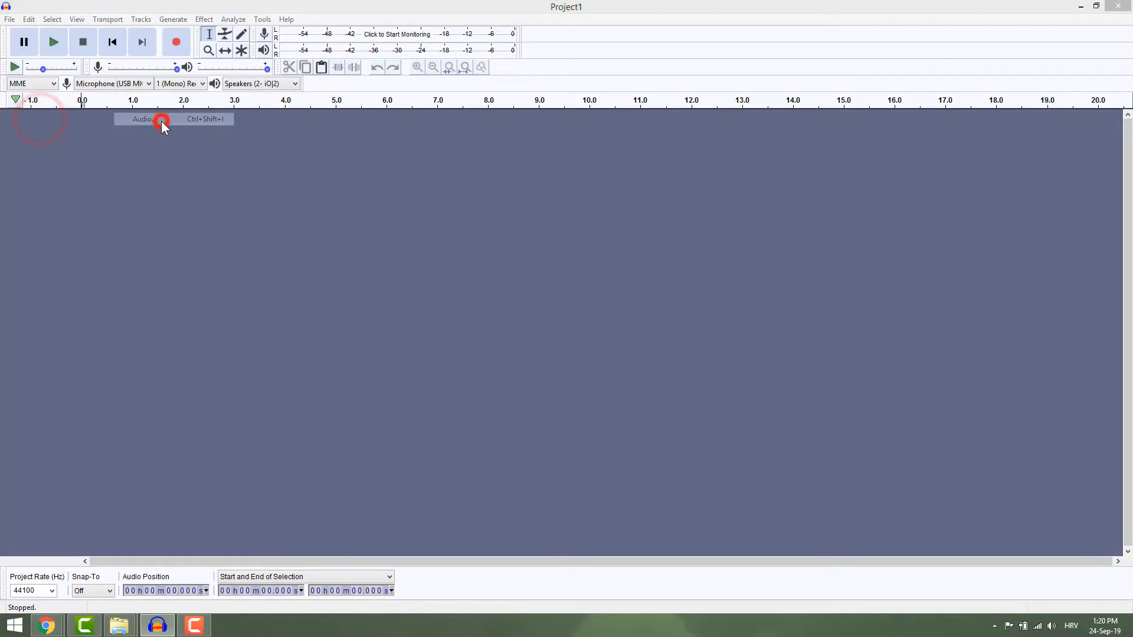
Cancel the File > Import > Audio chooser and bring For_R_S.mp3 into Project1 instead.
click(142, 119)
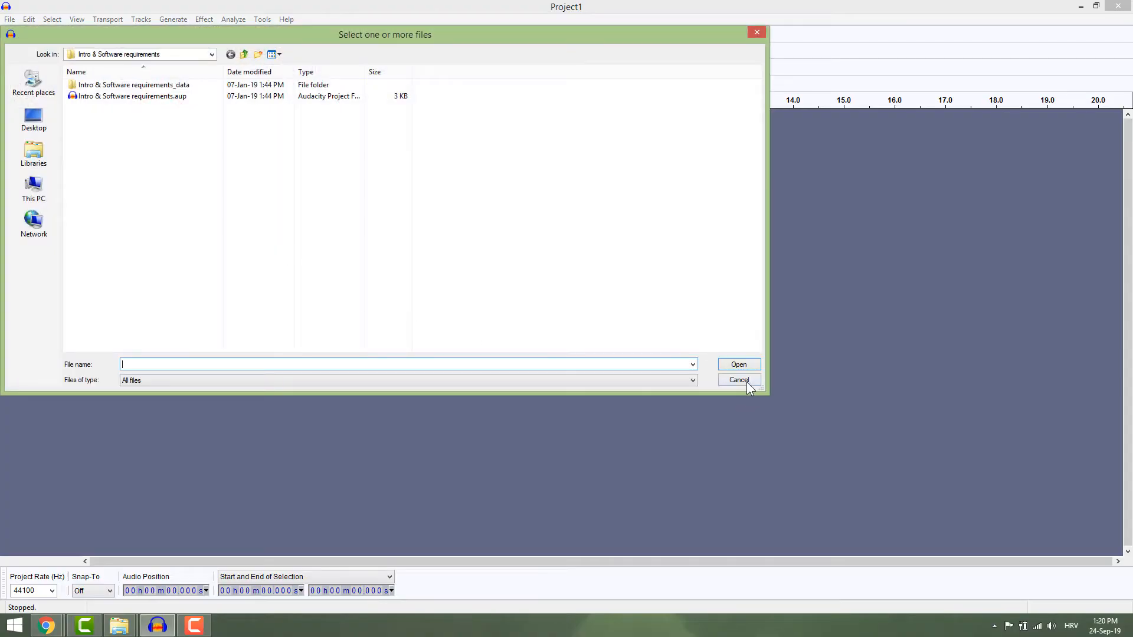
click(738, 380)
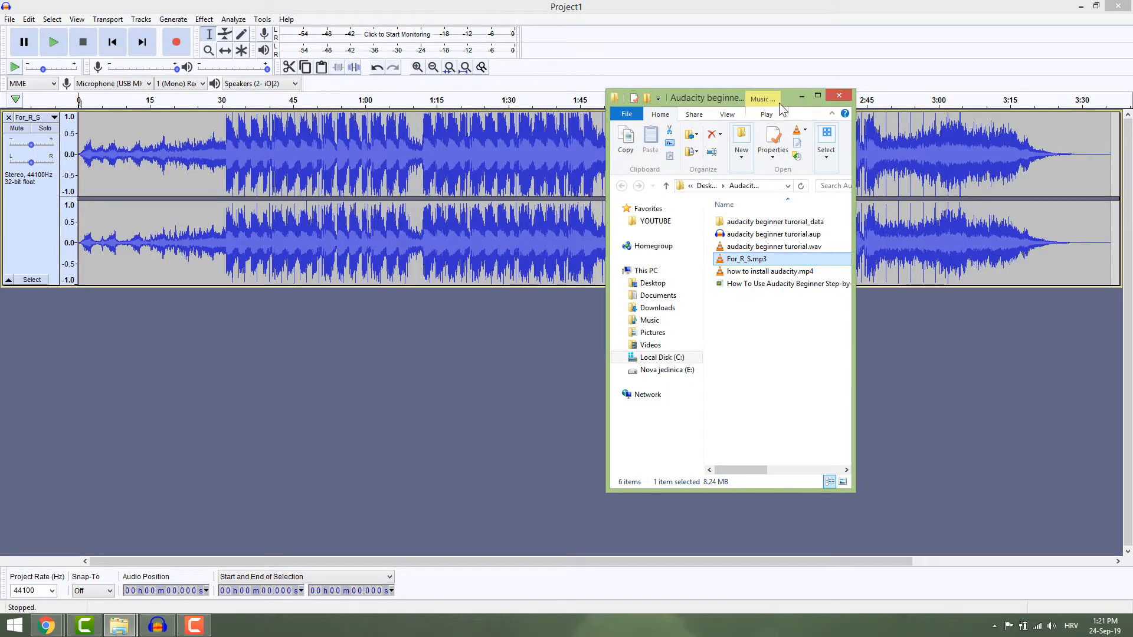
click(838, 95)
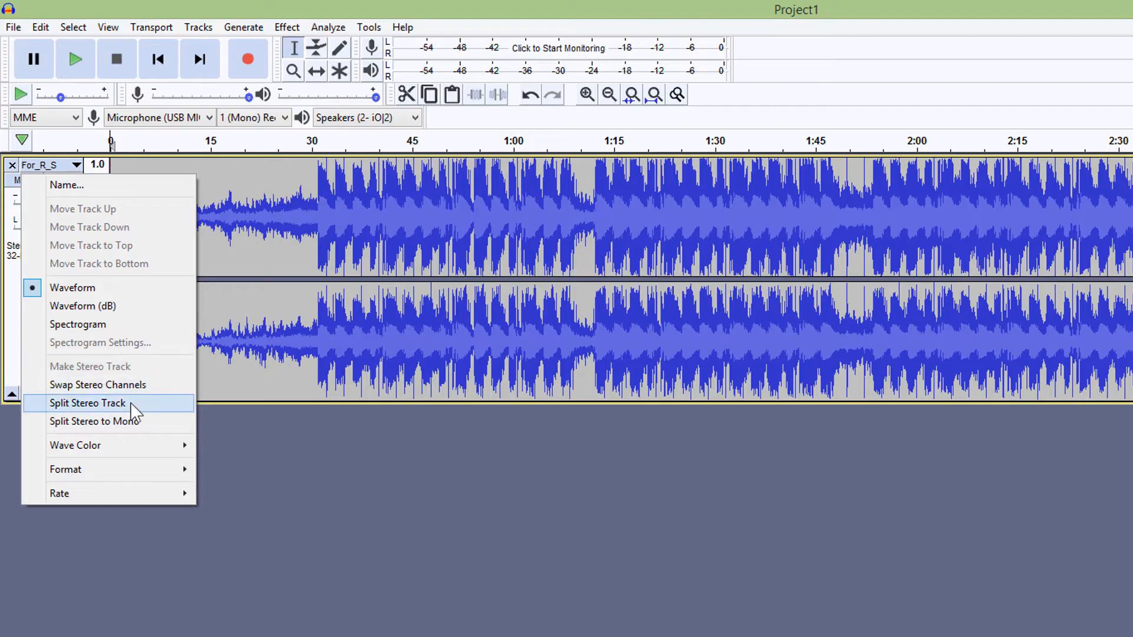
Convert the stereo For_R_S track to mono from the track name menu.
click(87, 403)
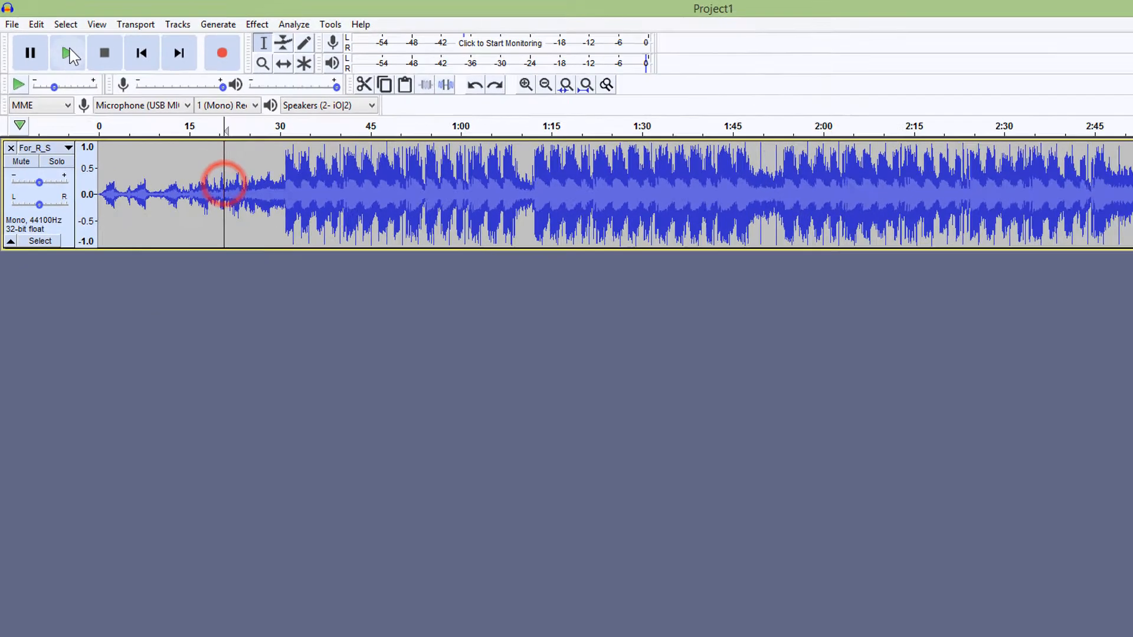
Listen to the For_R_S track around 0:20 and 2:00, stopping playback after each.
click(1115, 8)
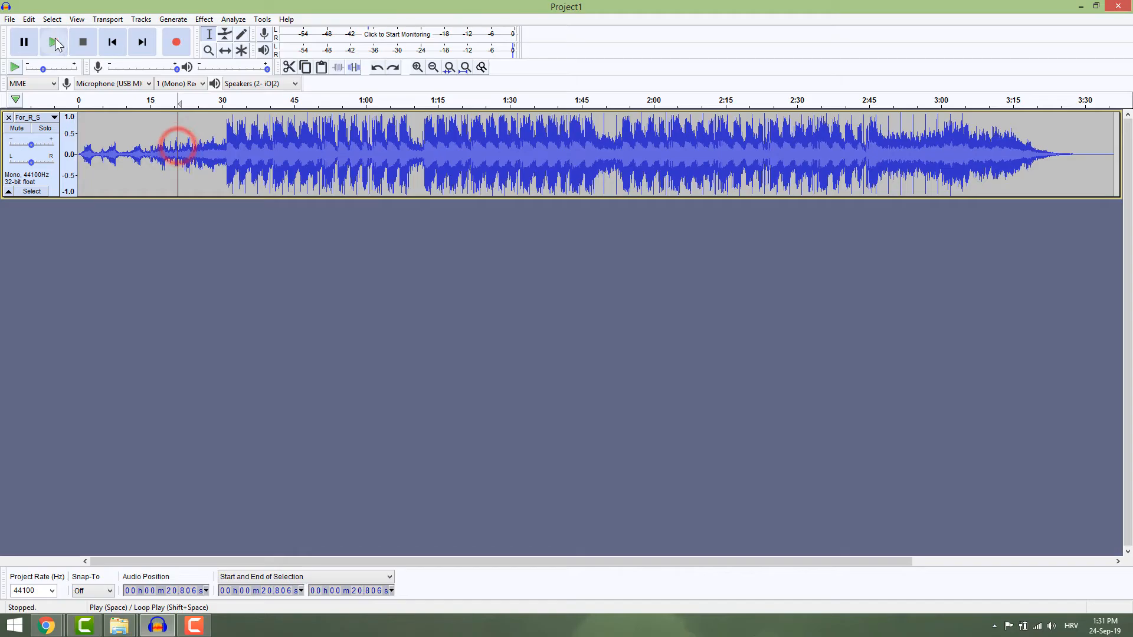
click(53, 41)
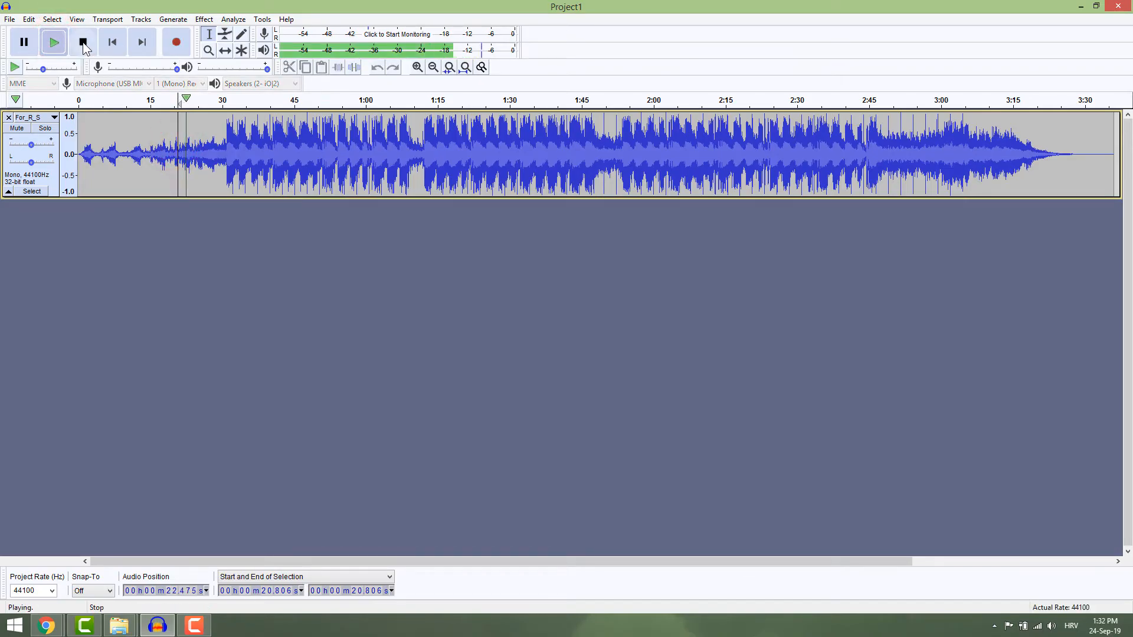
click(83, 41)
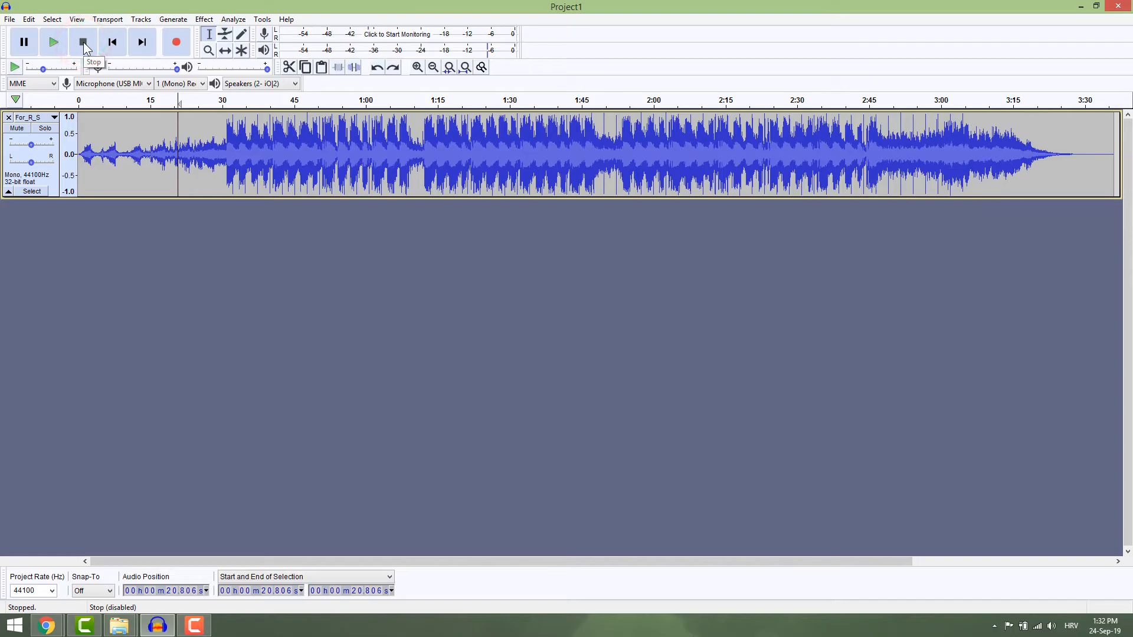
mouse_move(629, 216)
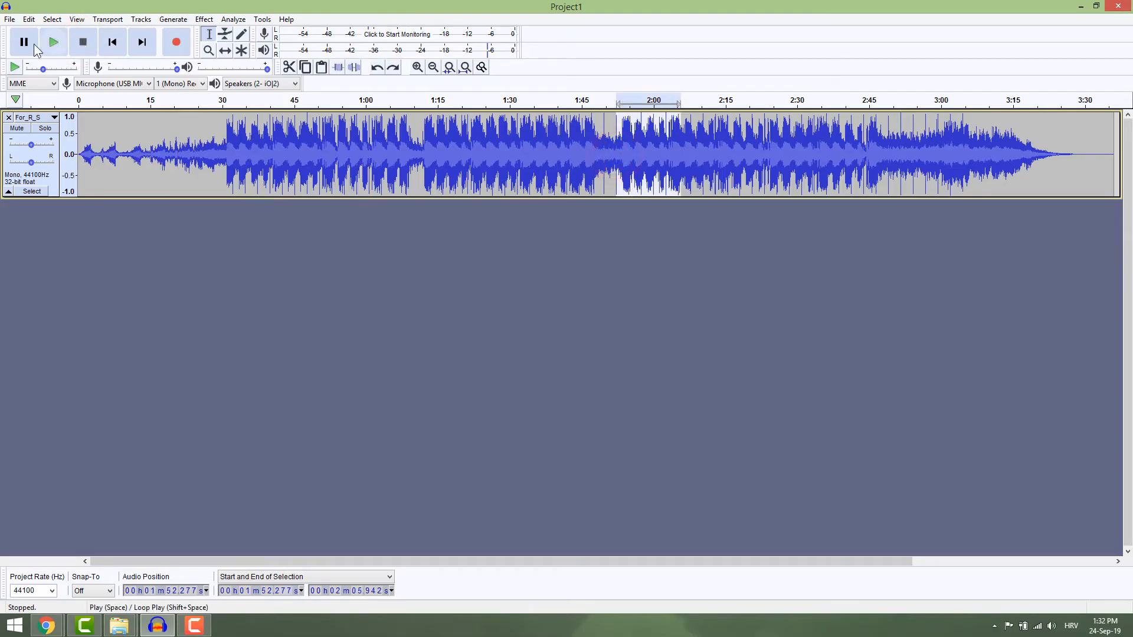
click(54, 42)
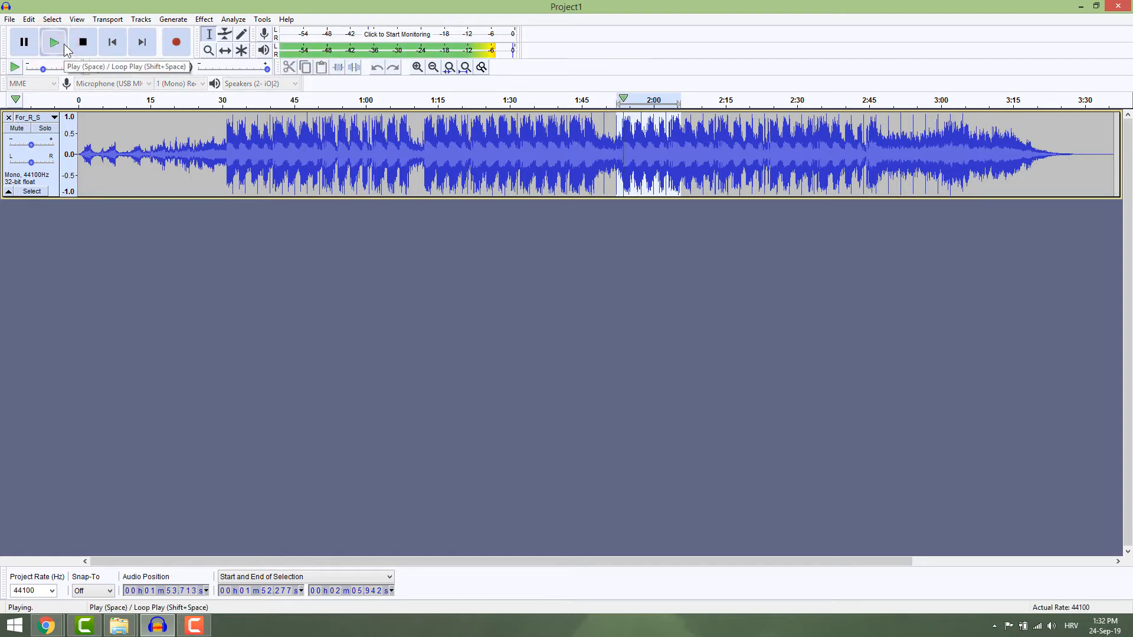
mouse_move(83, 42)
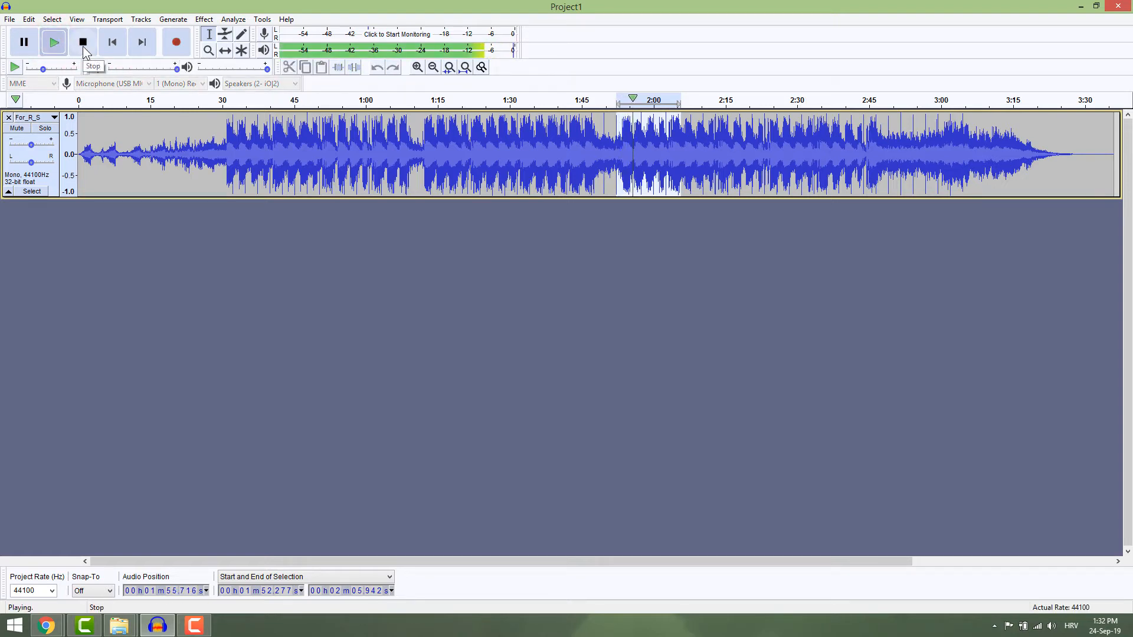
click(112, 42)
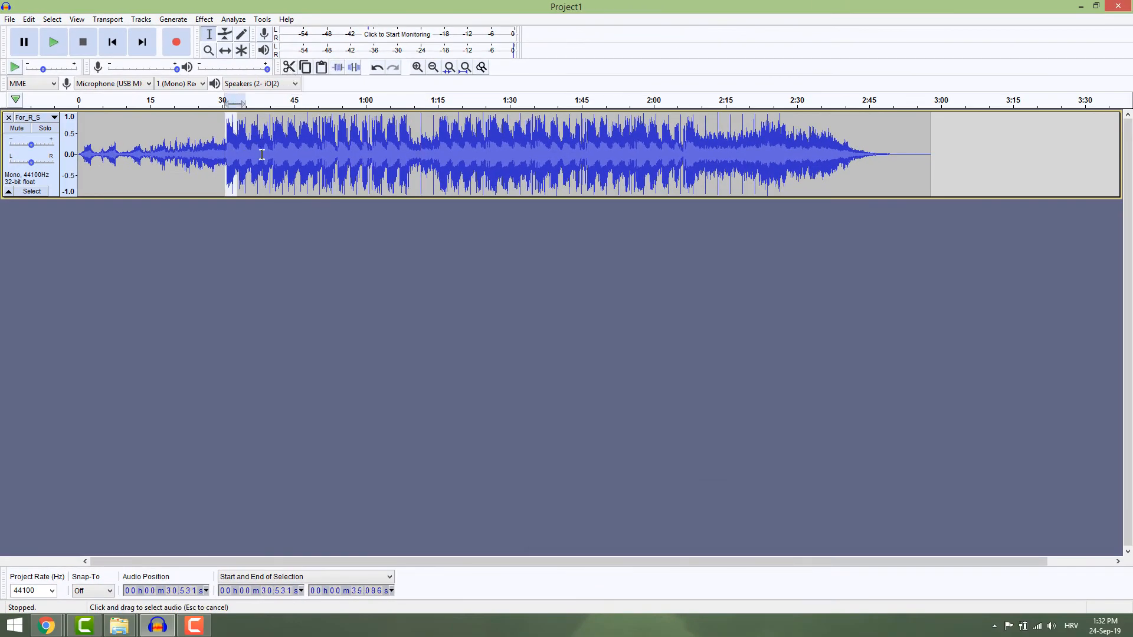
Copy the 0:30–0:45 section and paste it at the end of the song.
key(ctrl+c)
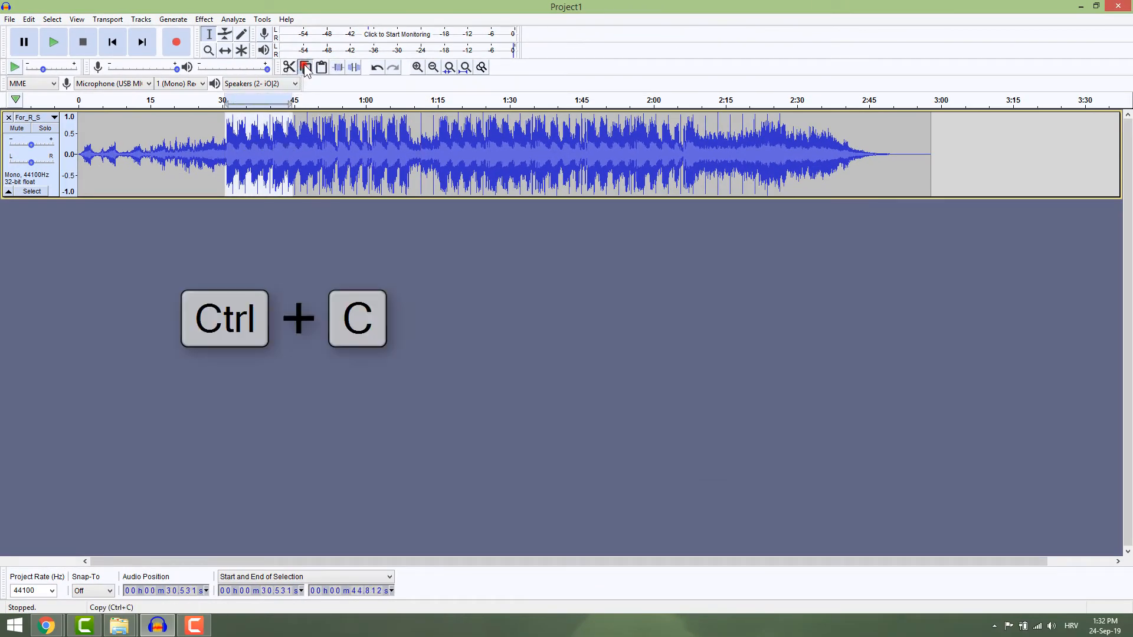
click(911, 154)
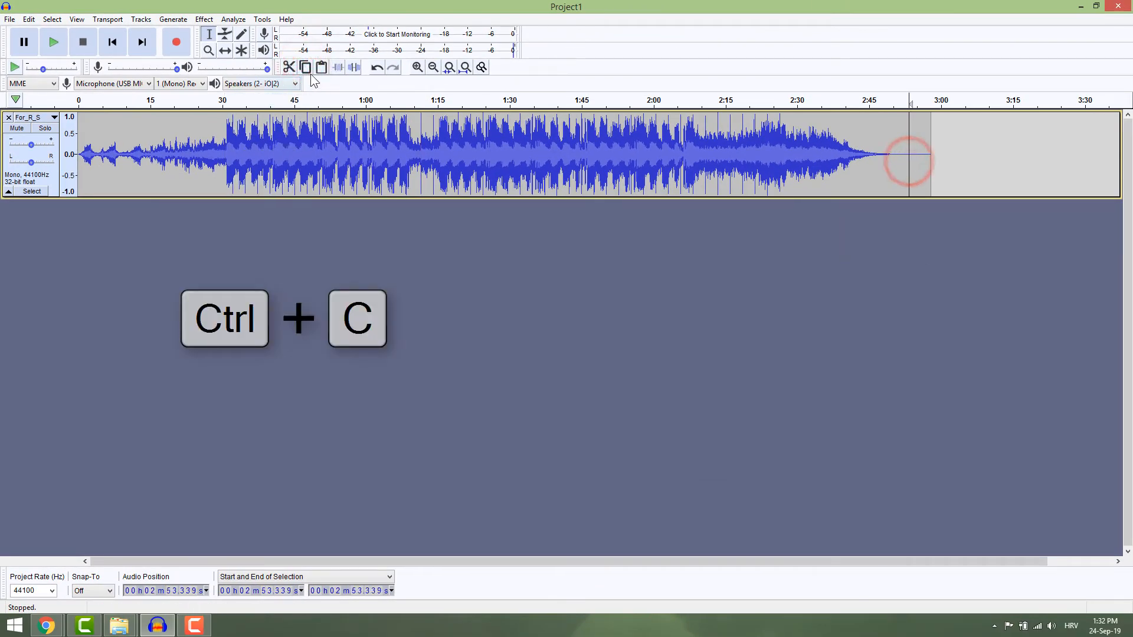
key(ctrl+v)
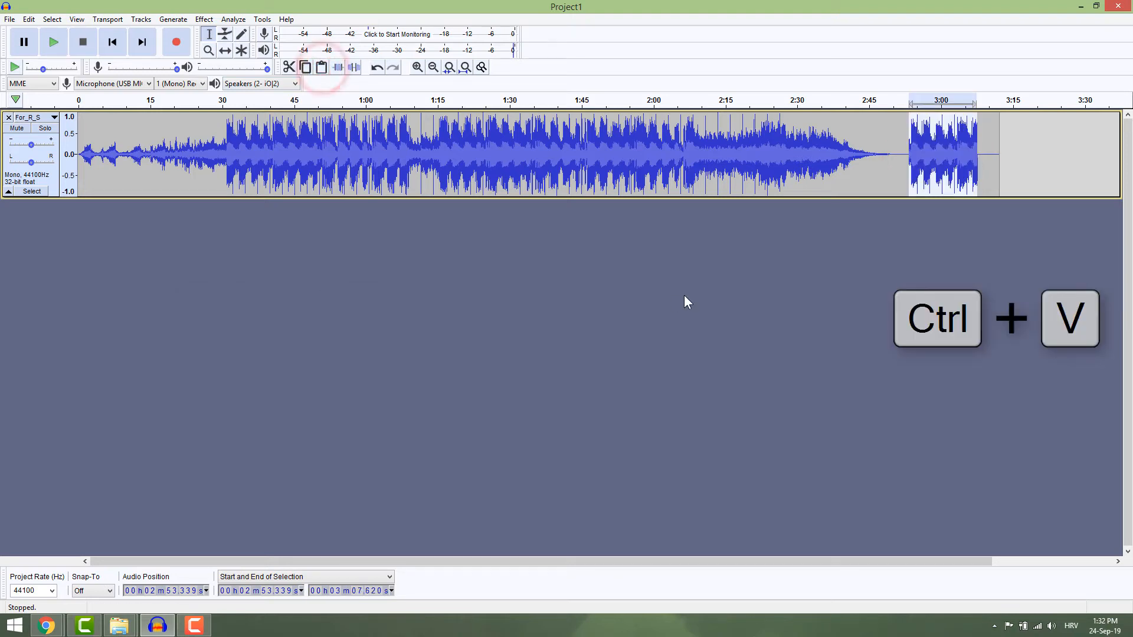
key(f5)
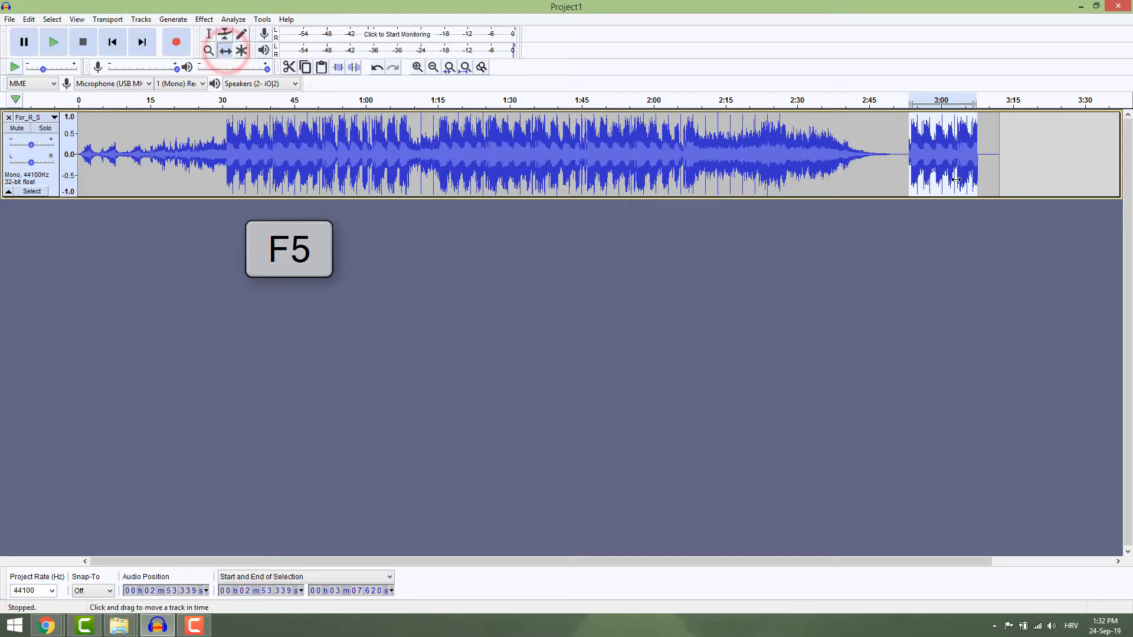
key(f5)
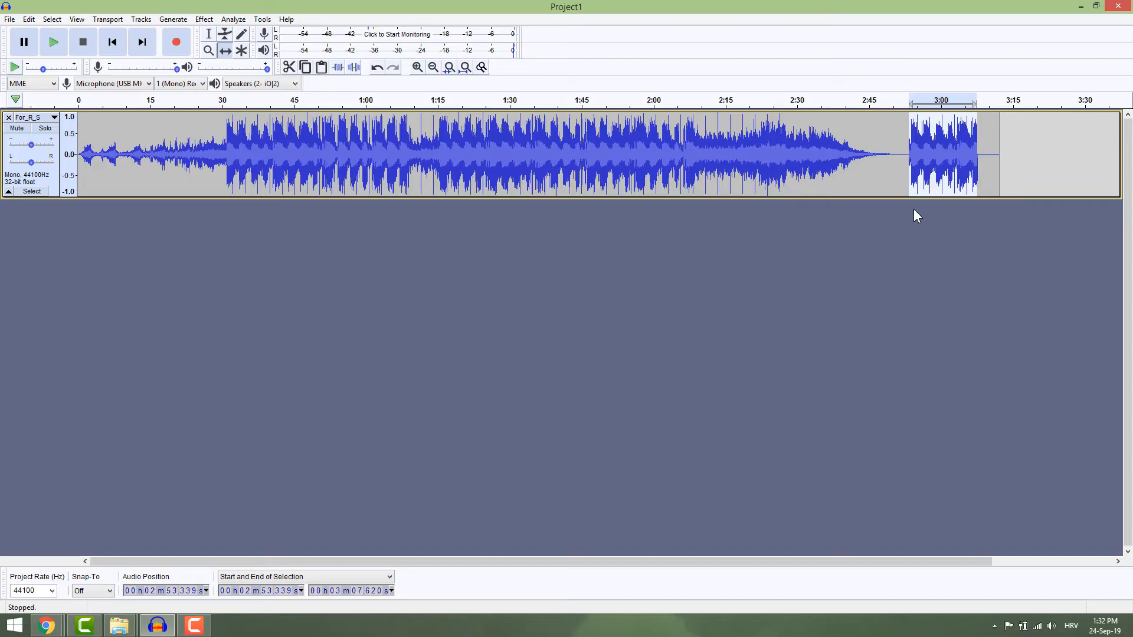
Split the song into clips, drop the quiet intro, and move the pasted clip to about 2:23–2:38.
click(209, 34)
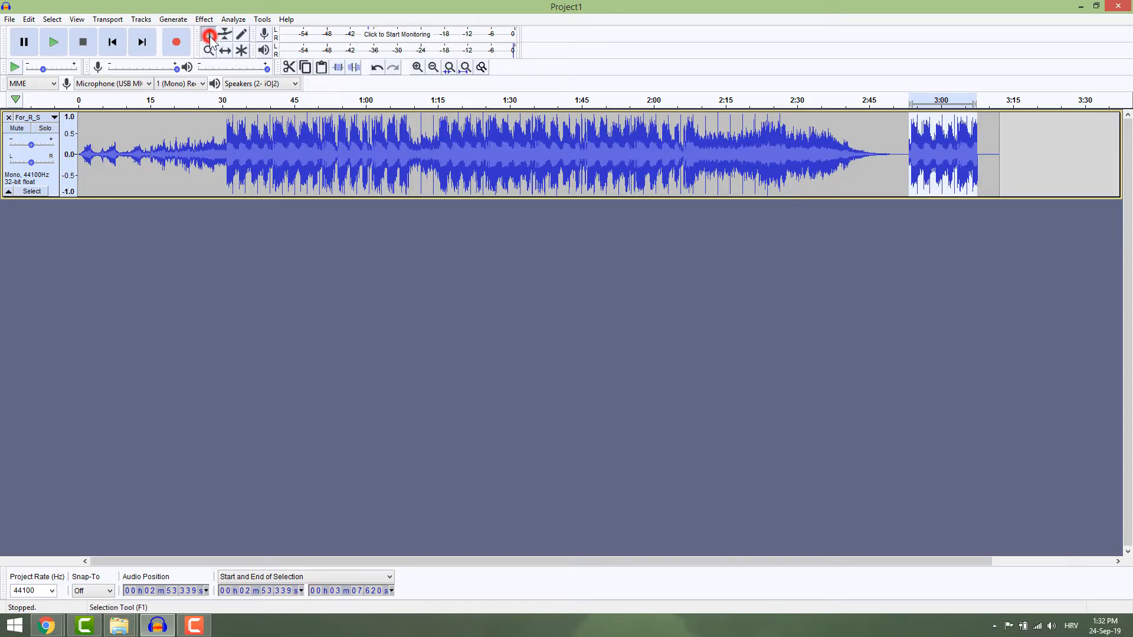
click(209, 34)
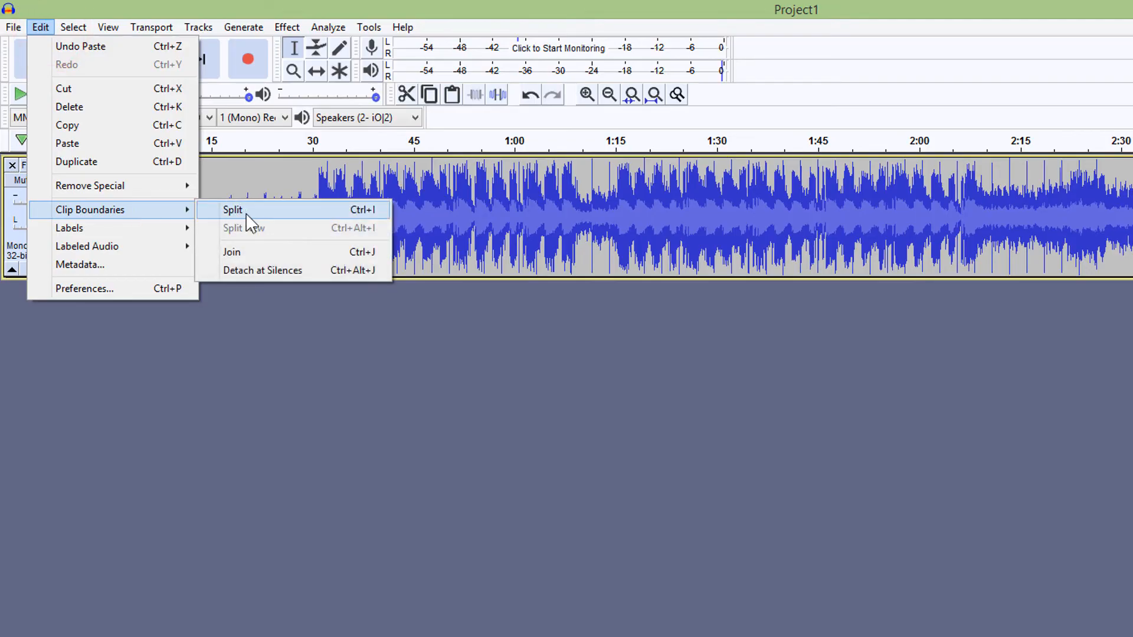
click(233, 210)
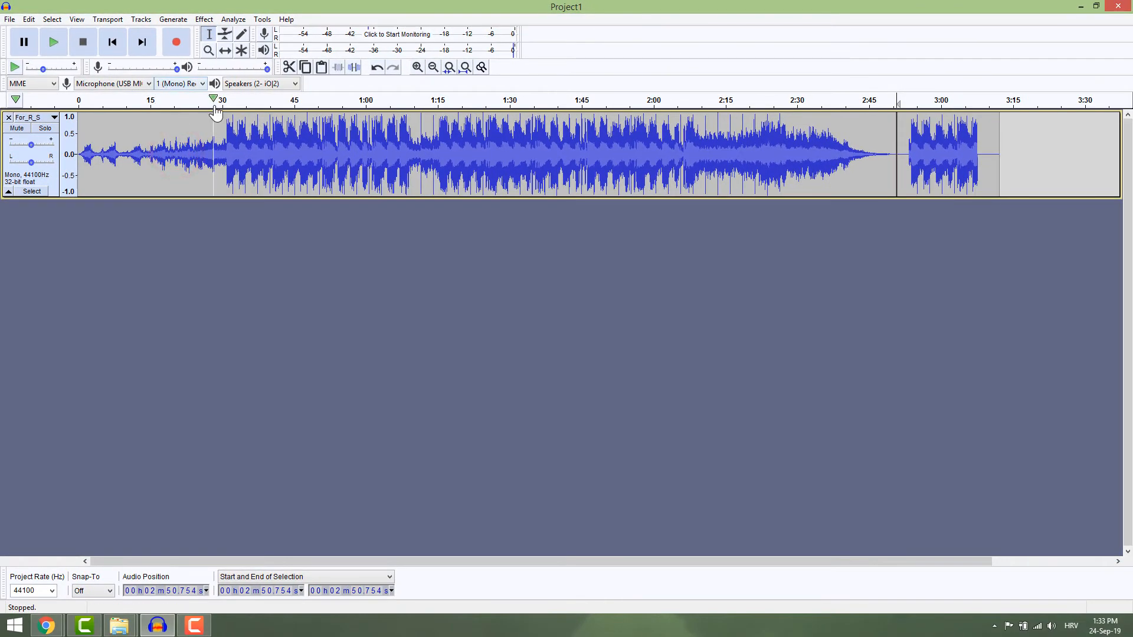
click(226, 50)
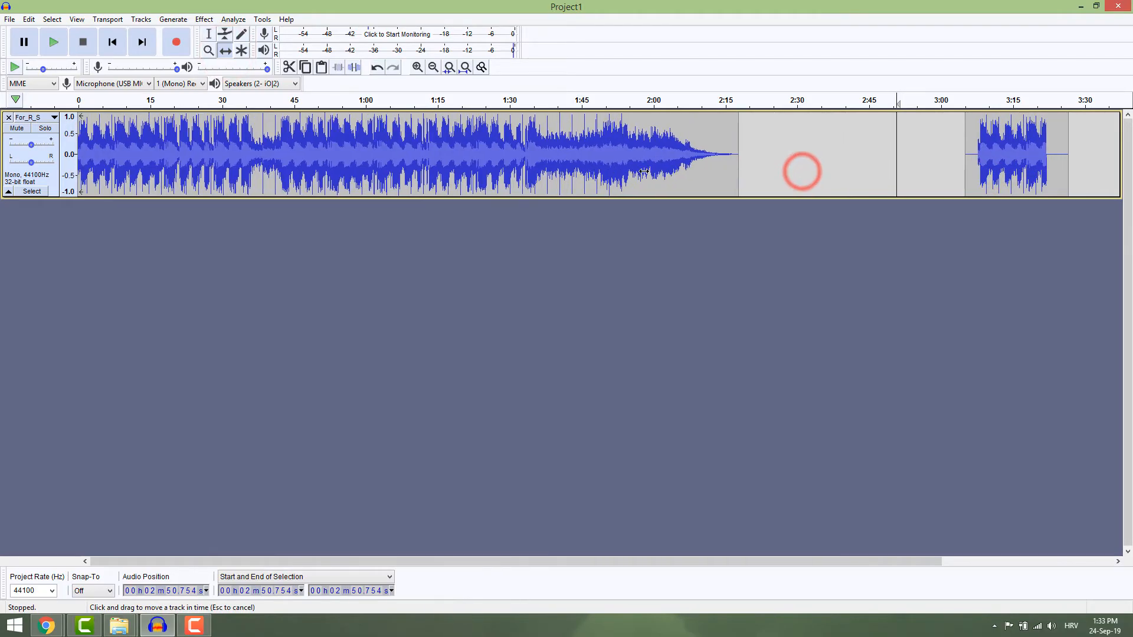
click(208, 34)
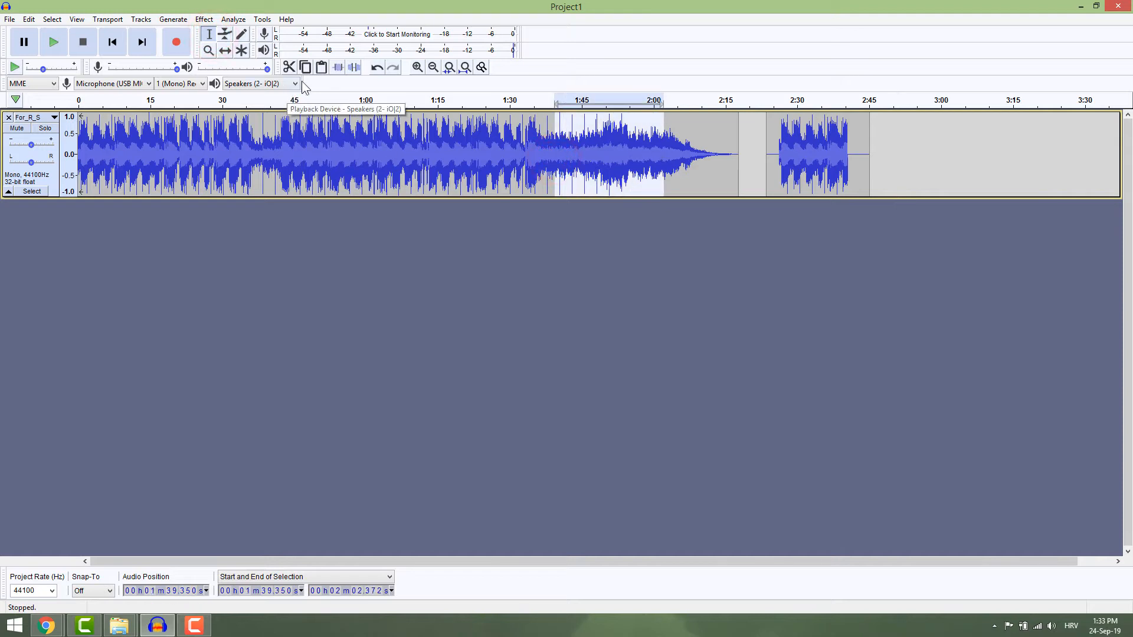
mouse_move(377, 66)
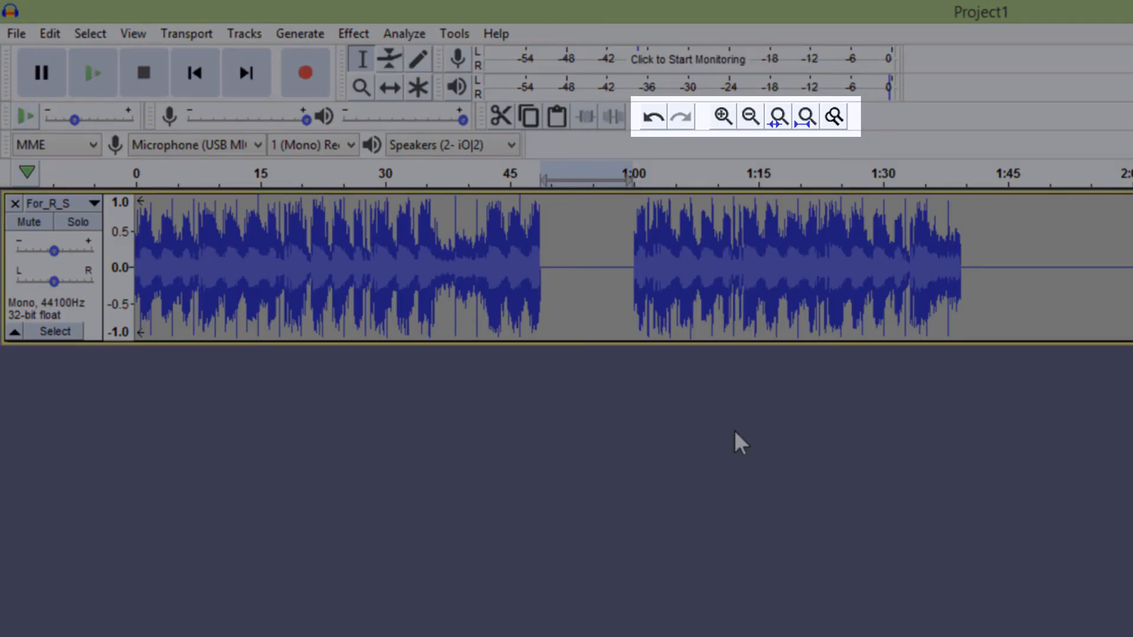
Zoom in twice on the start of the edited song.
click(720, 116)
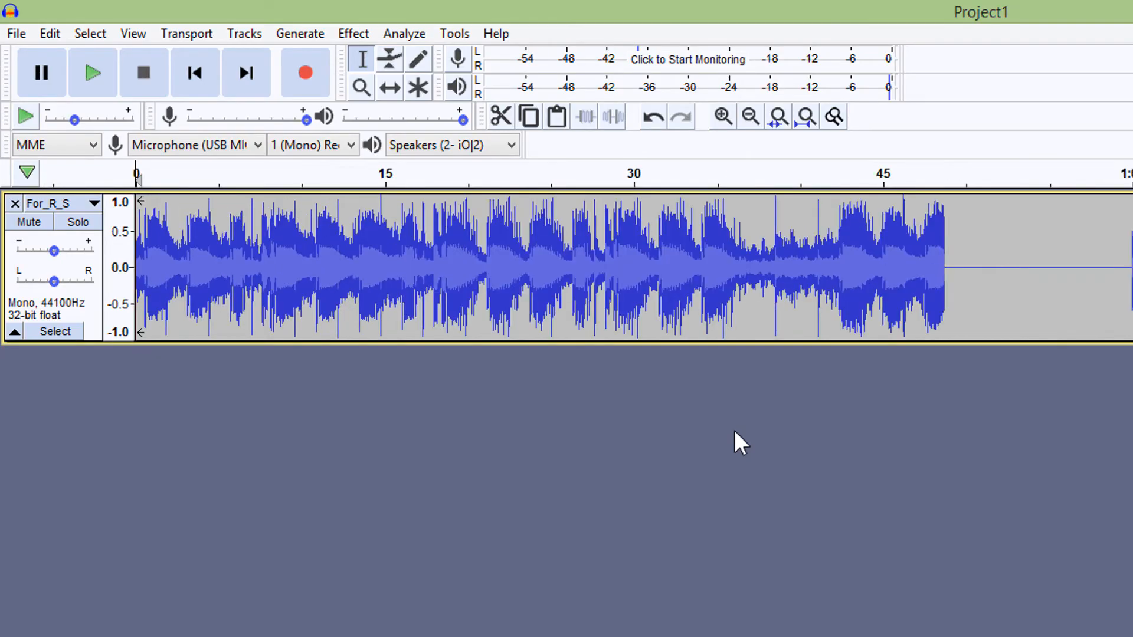
click(721, 116)
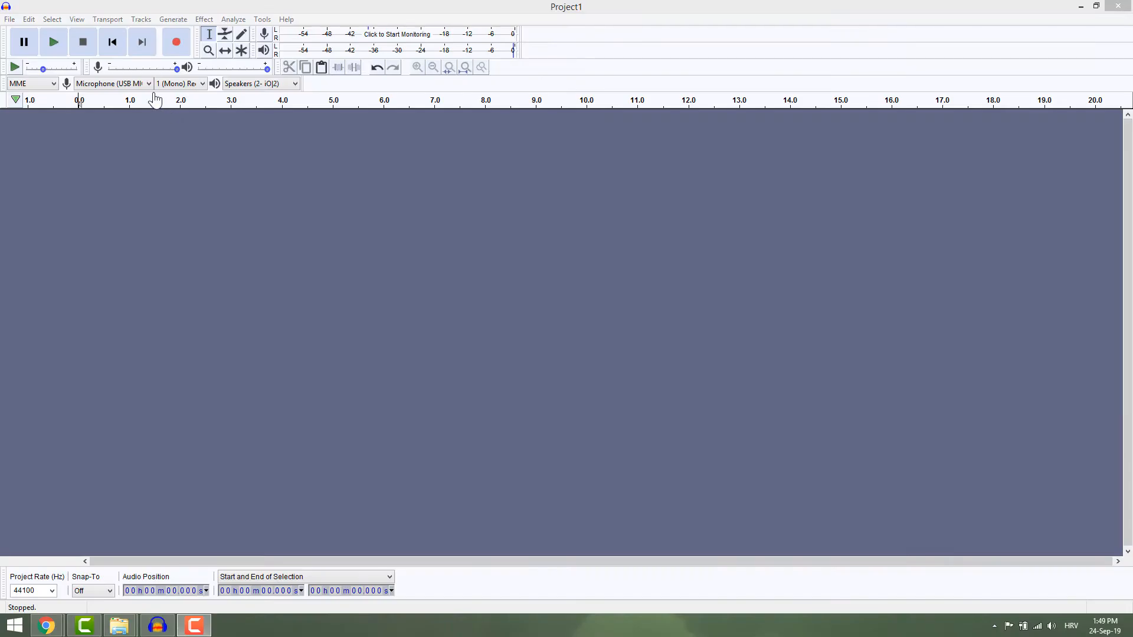
Set the recording device to Microphone (USB MICROPHONE) in the Device toolbar.
click(148, 83)
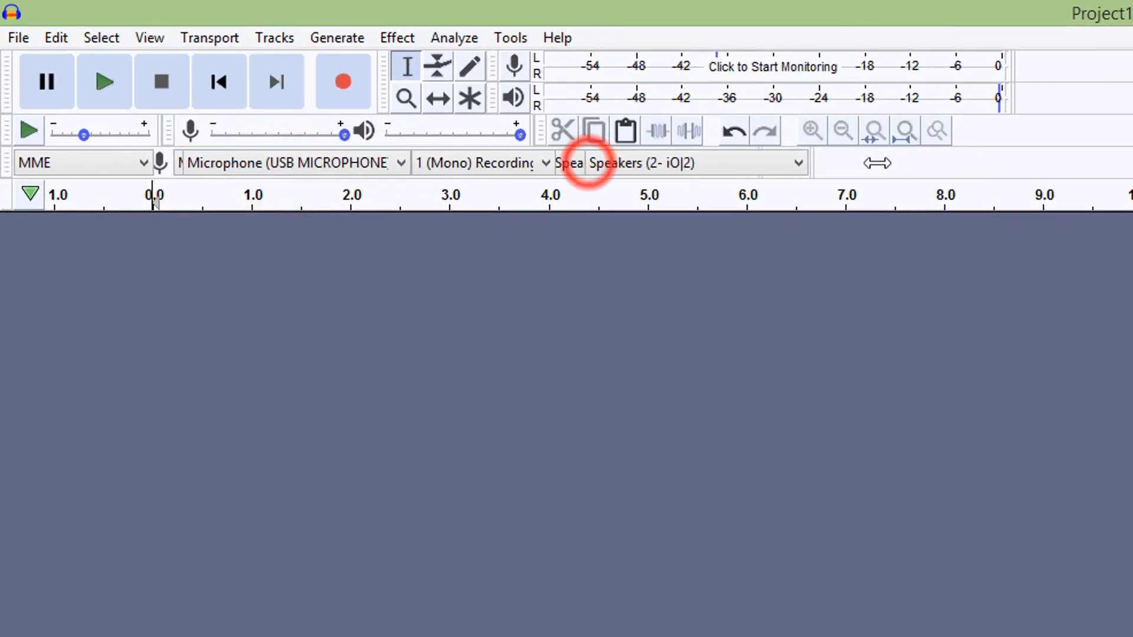
click(398, 162)
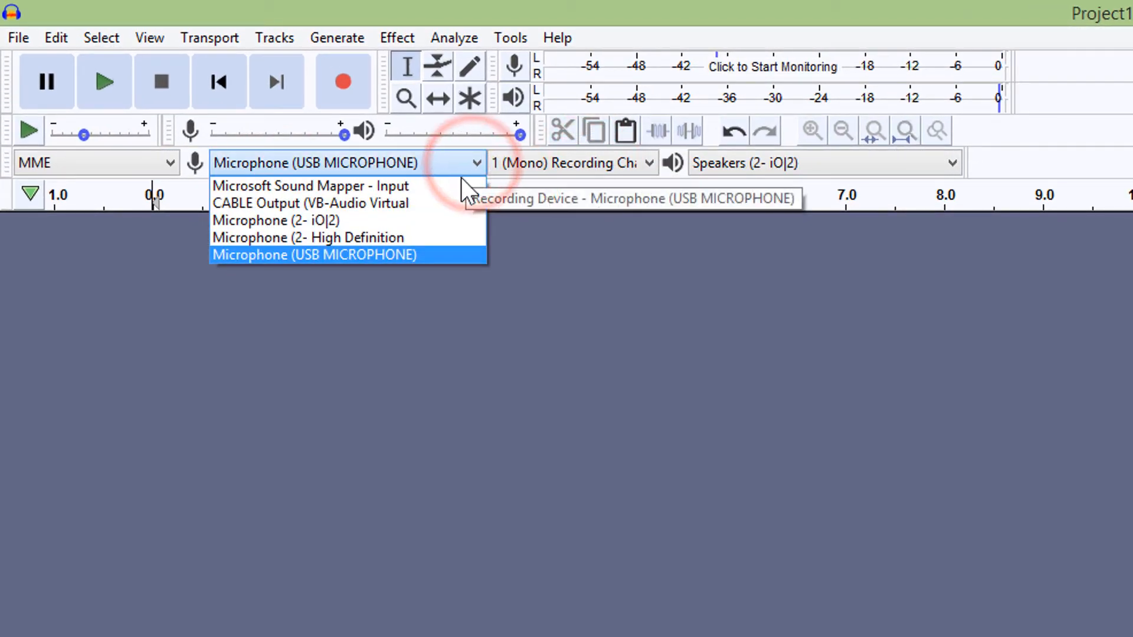
mouse_move(448, 261)
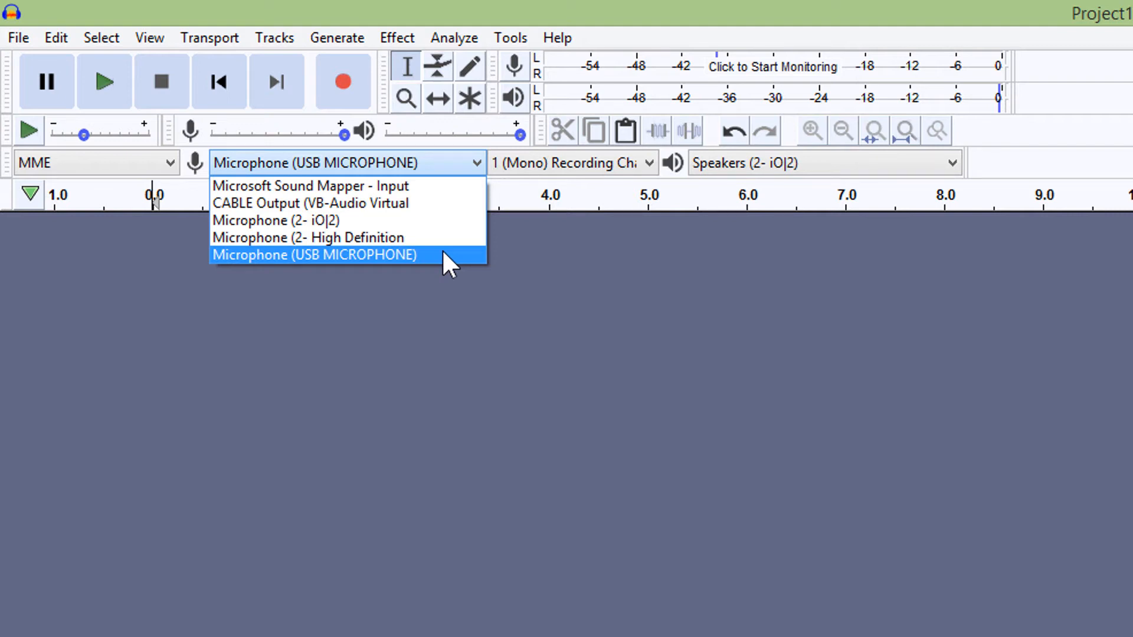
click(313, 254)
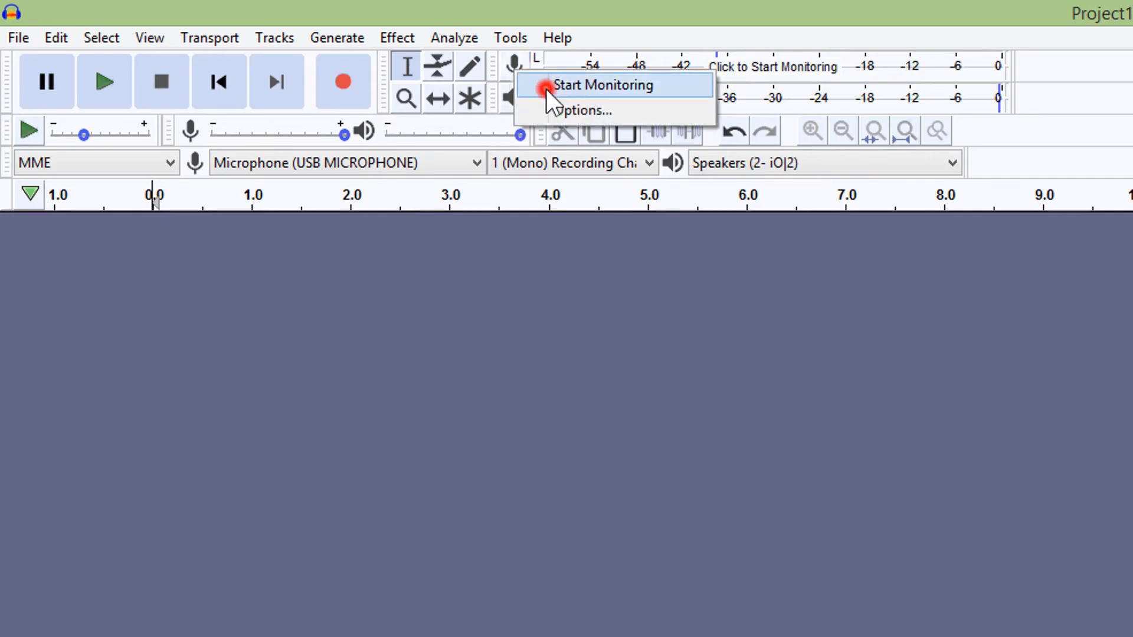
Start monitoring the input meter and raise the Recording Volume slider near maximum.
click(607, 85)
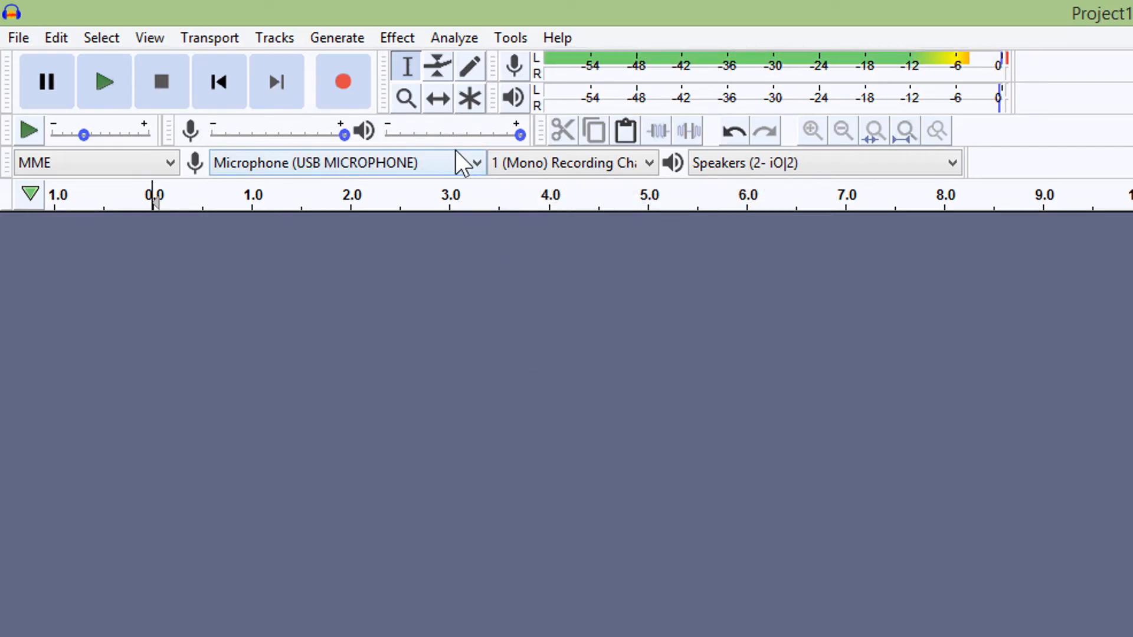
drag(343, 135, 242, 135)
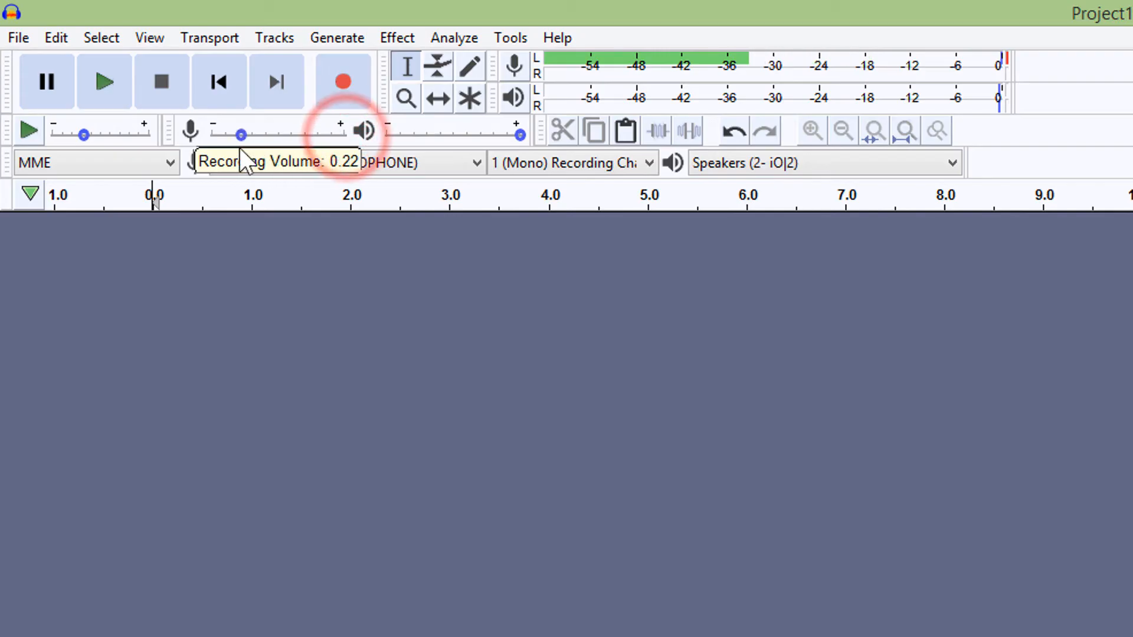
drag(242, 135, 334, 135)
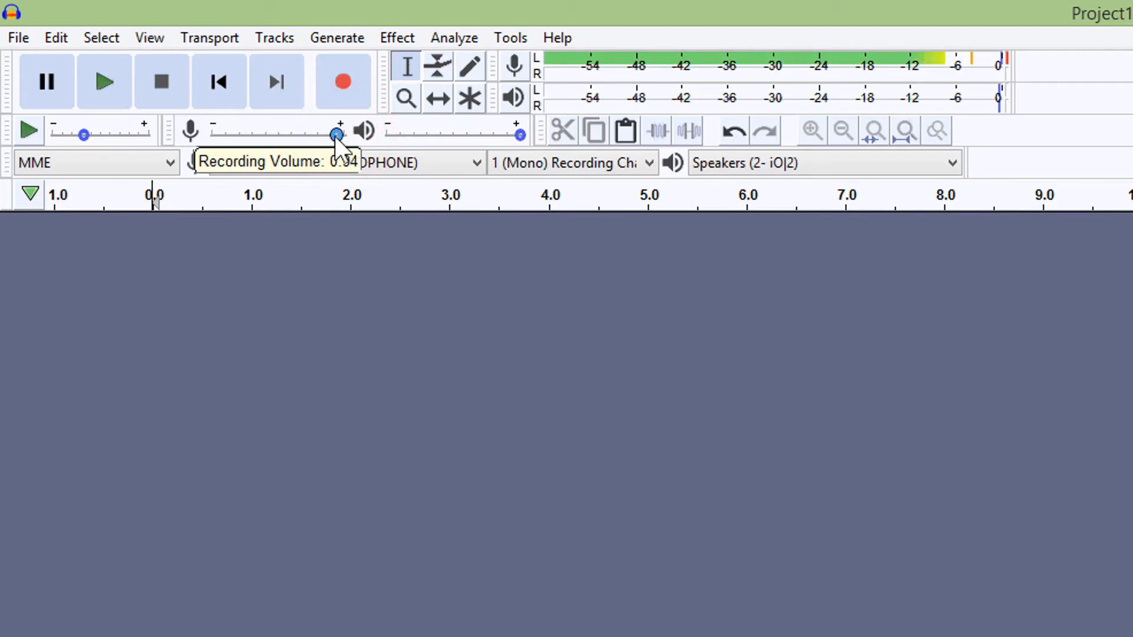
drag(335, 136, 326, 136)
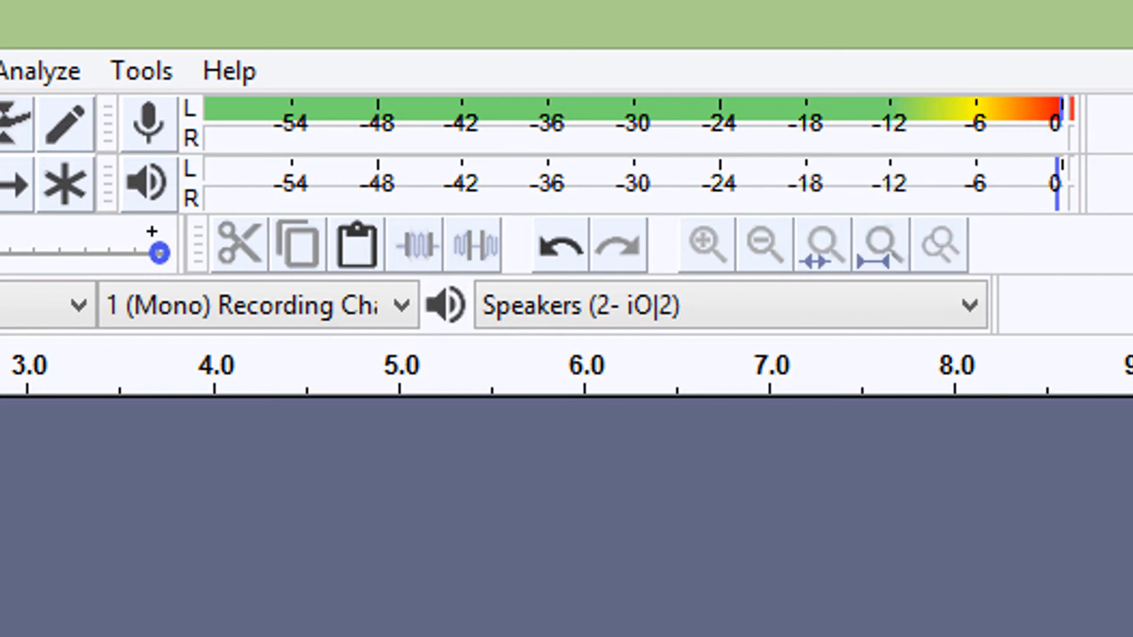
Record about eight seconds of speech, stop, and select the whole new track.
click(178, 42)
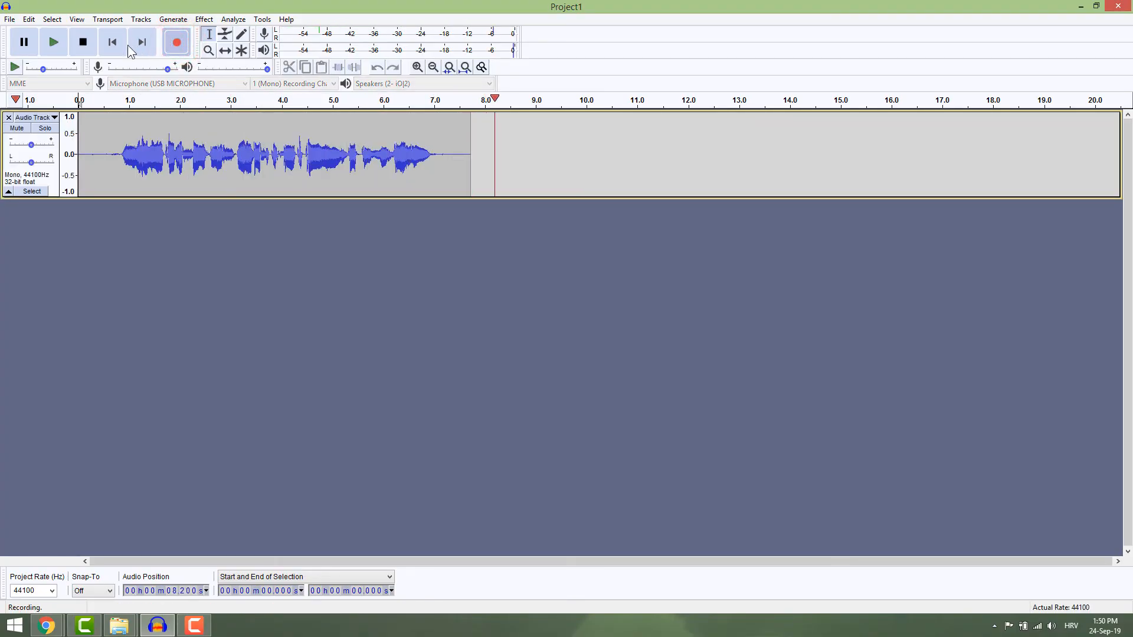
click(82, 42)
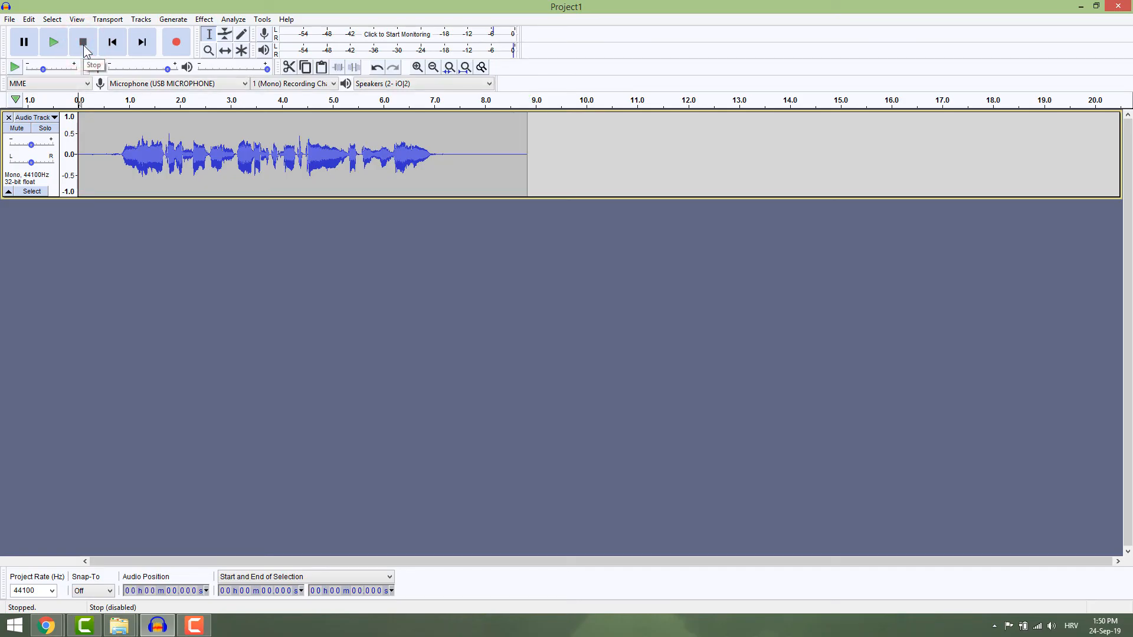
mouse_move(8, 116)
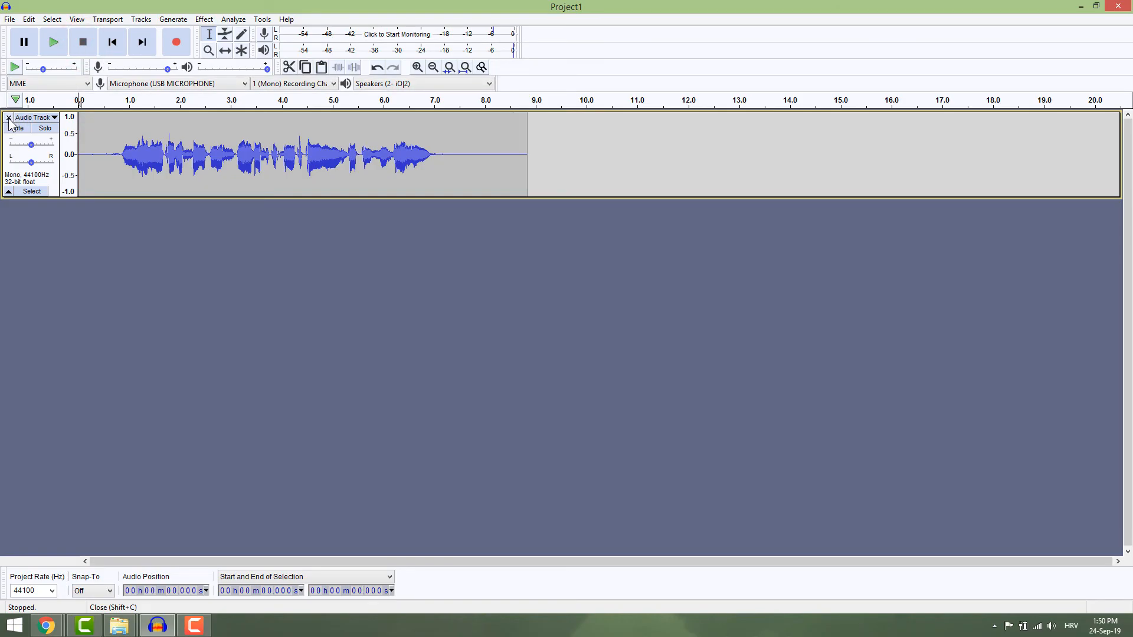
click(8, 116)
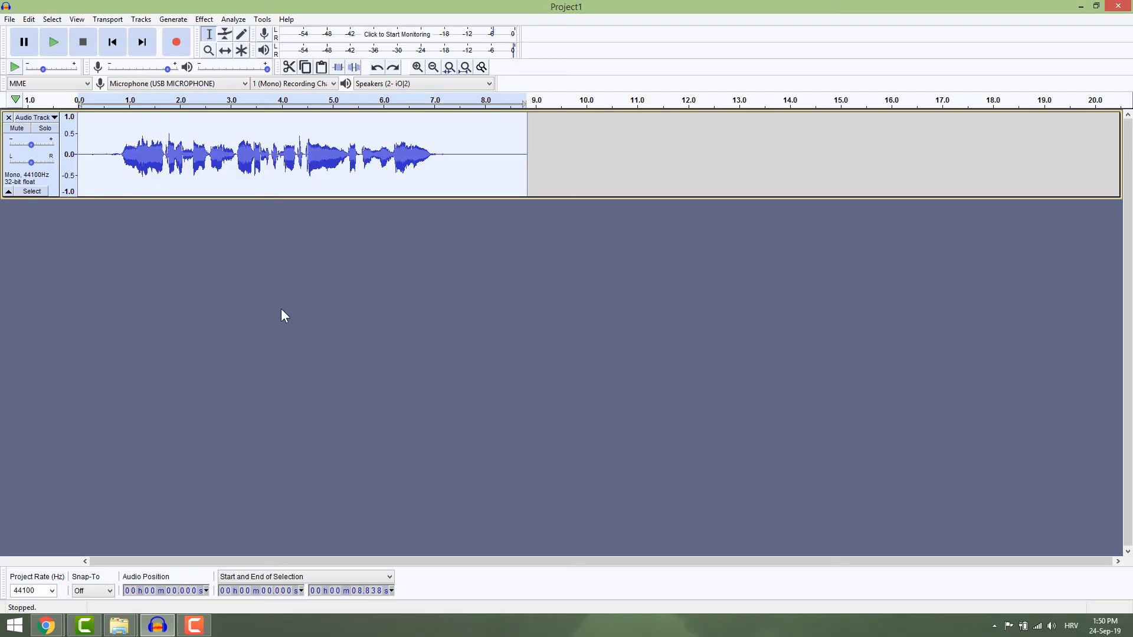
Apply the Compressor effect with default settings to the voice track.
click(204, 19)
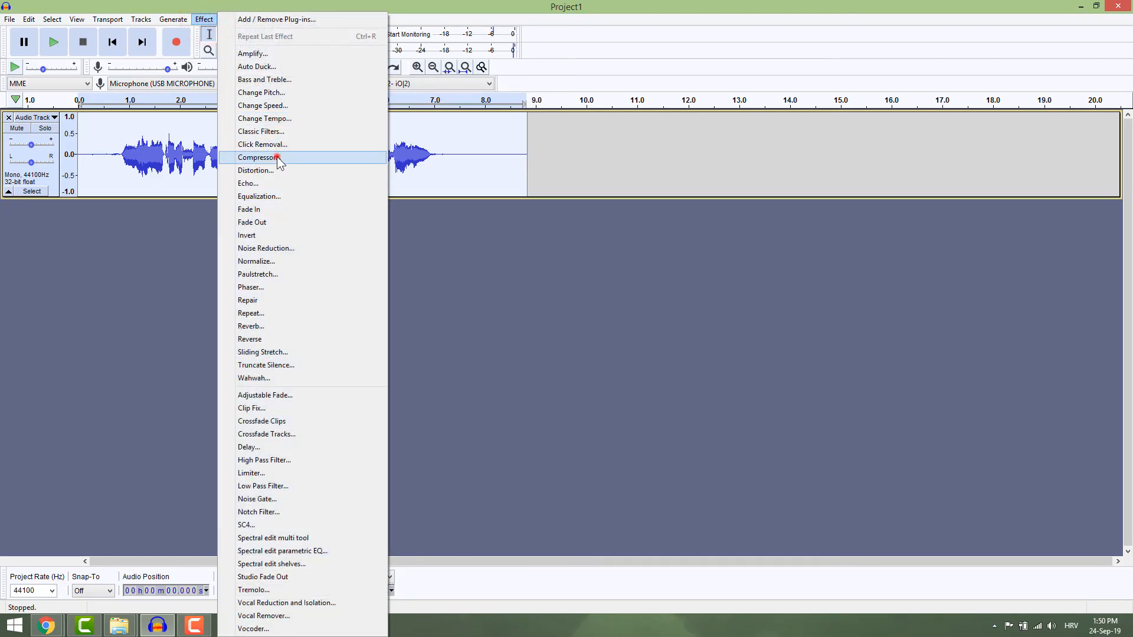
click(258, 157)
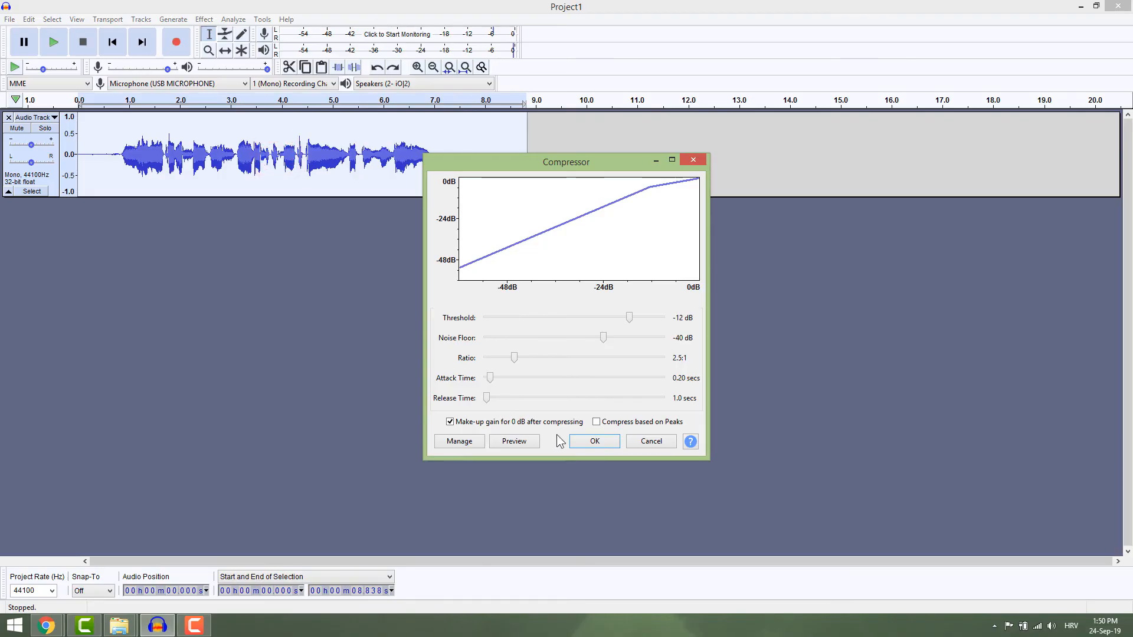
click(593, 441)
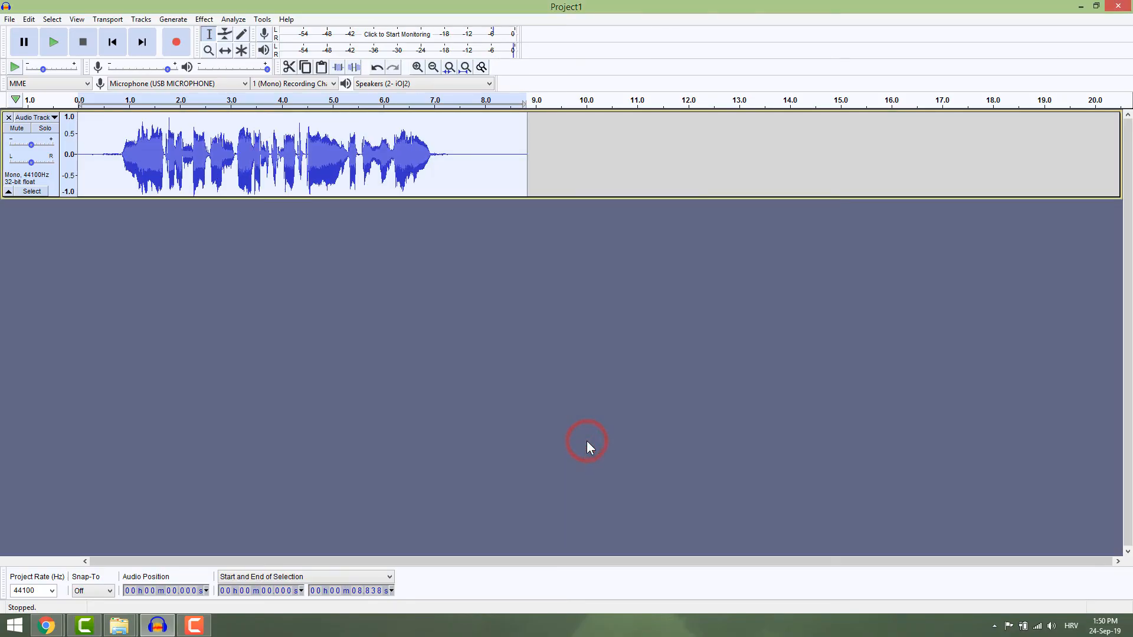
mouse_move(148, 10)
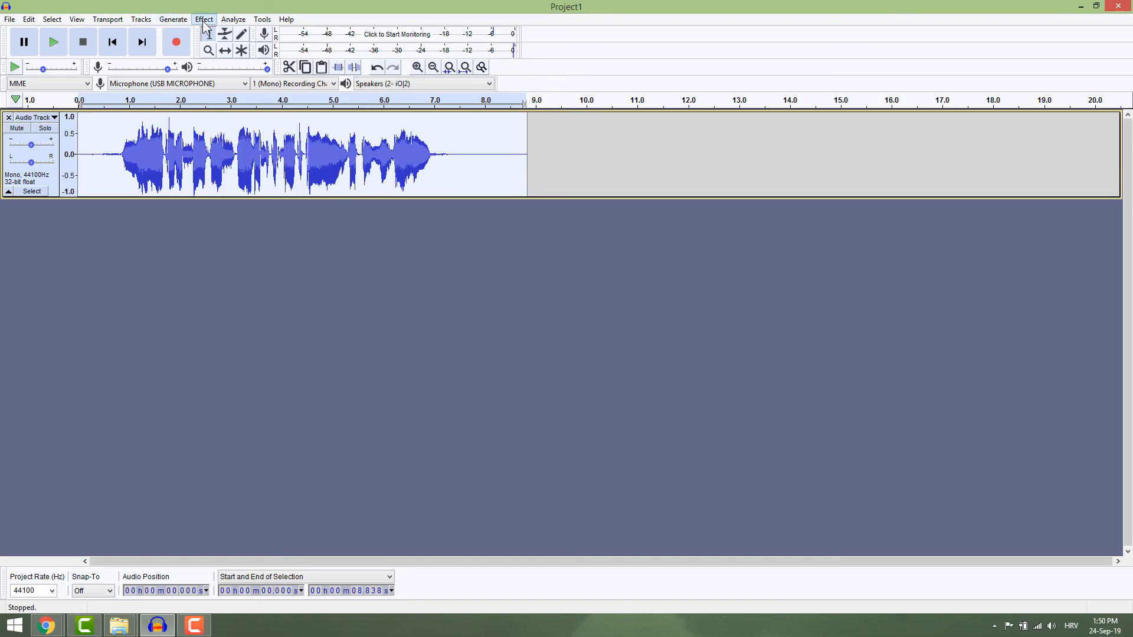
Apply Normalize with peak amplitude -1.0 dB to the voice recording.
click(204, 19)
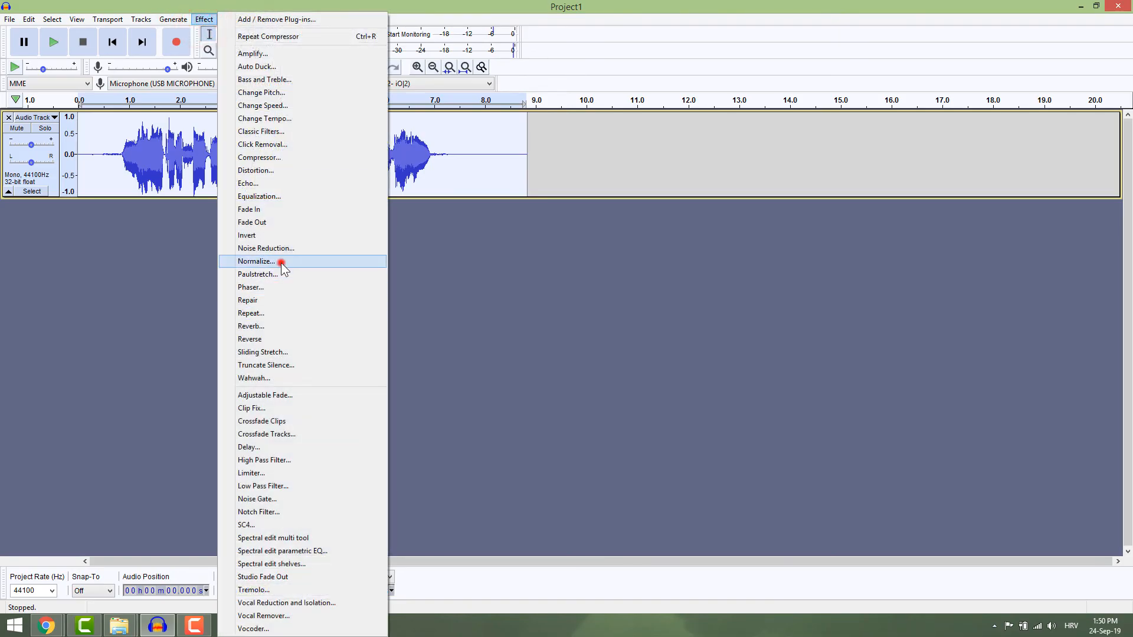
click(255, 261)
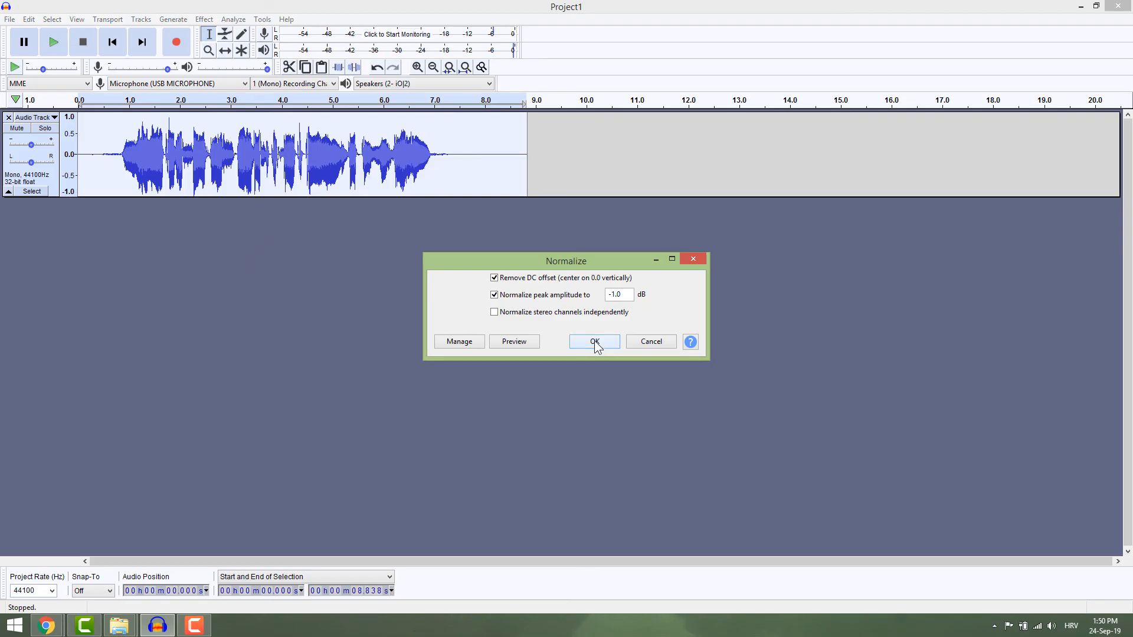
click(592, 341)
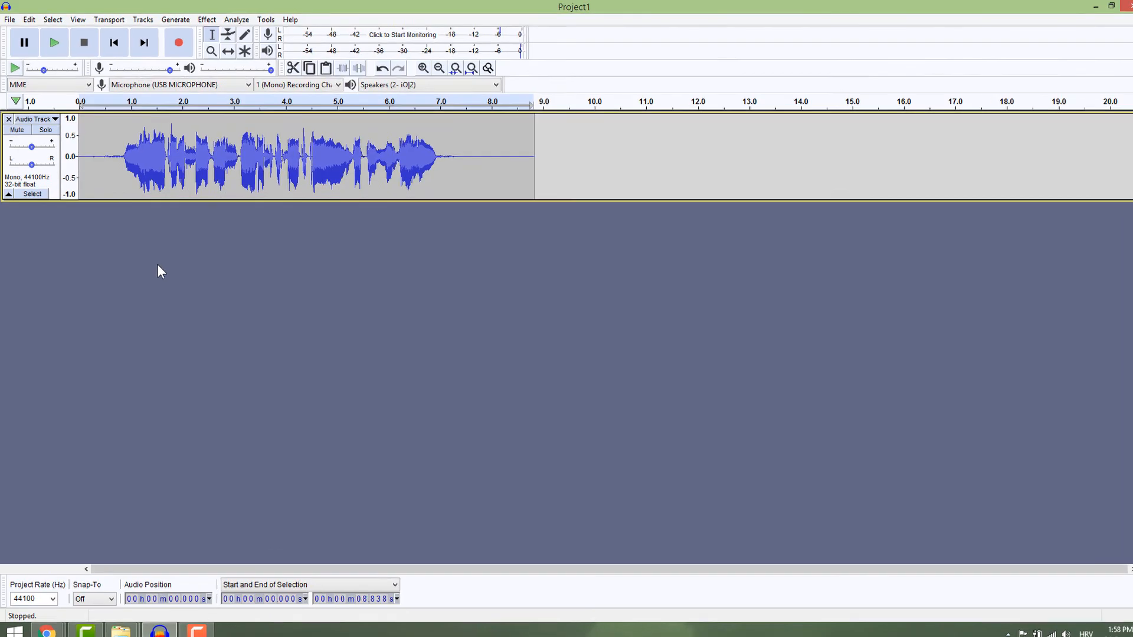
Show the File > Export submenu of export format options.
click(9, 19)
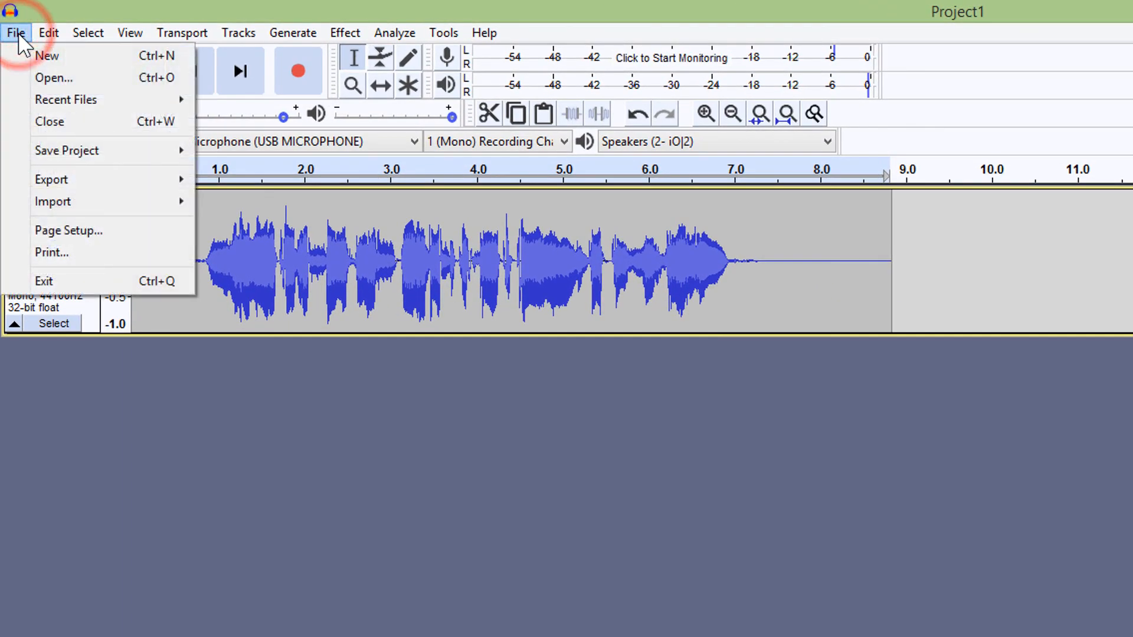
click(52, 180)
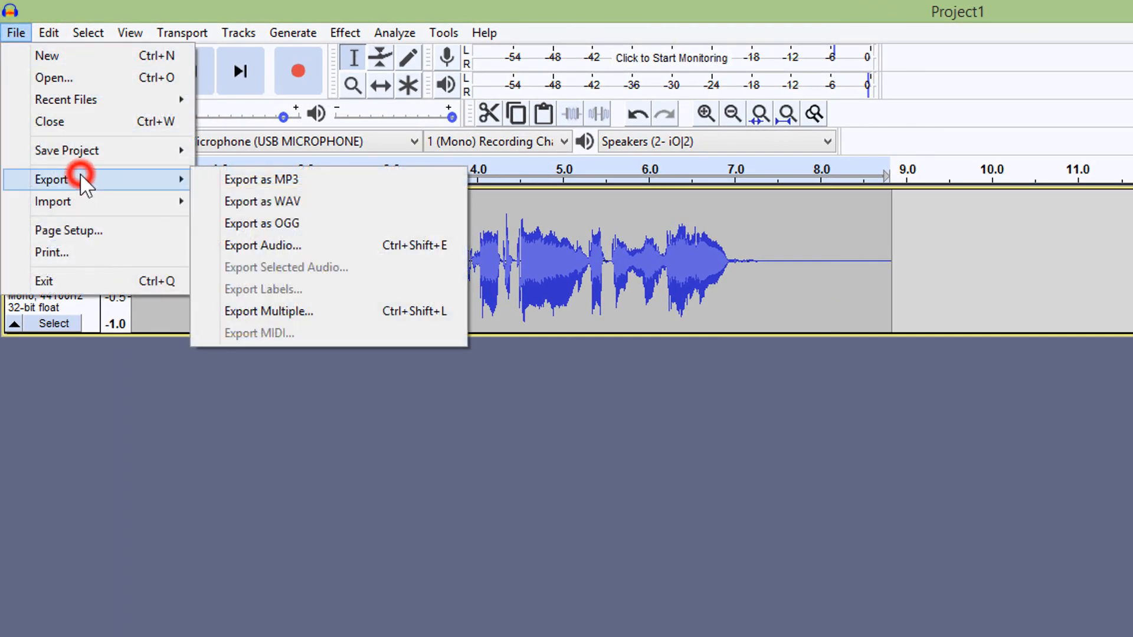